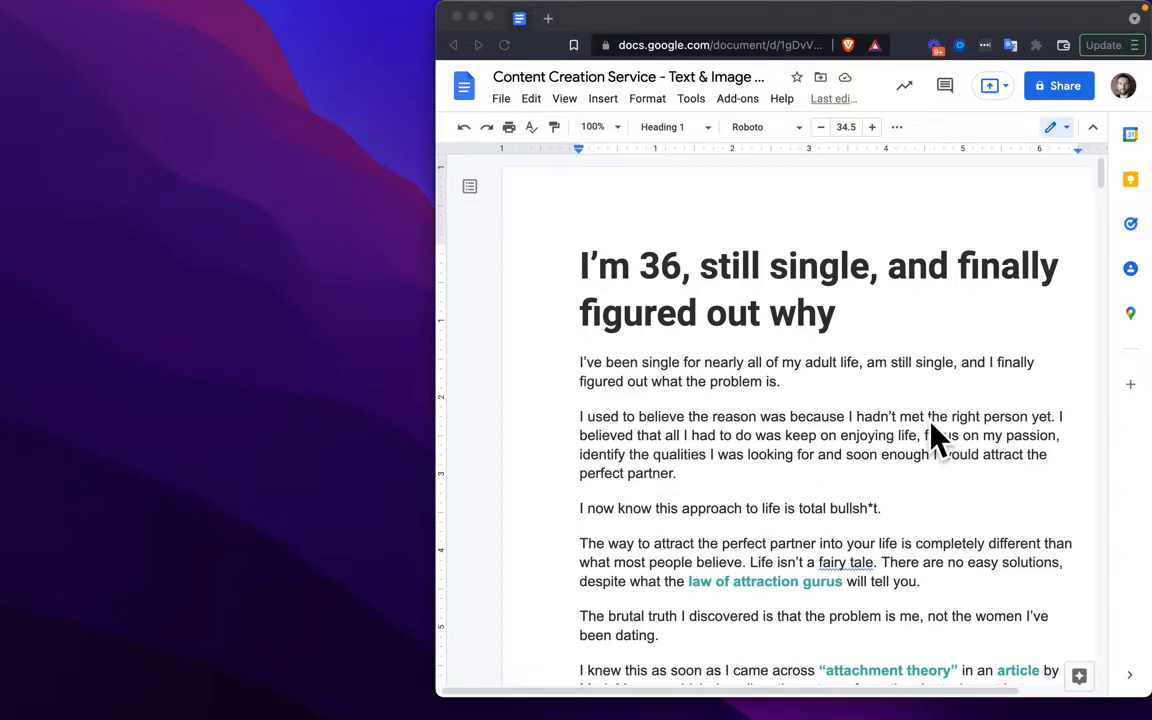
# Scroll through the features article to the HTML5 crossword and enter O to complete HELLO across.
pyautogui.scroll(-3)
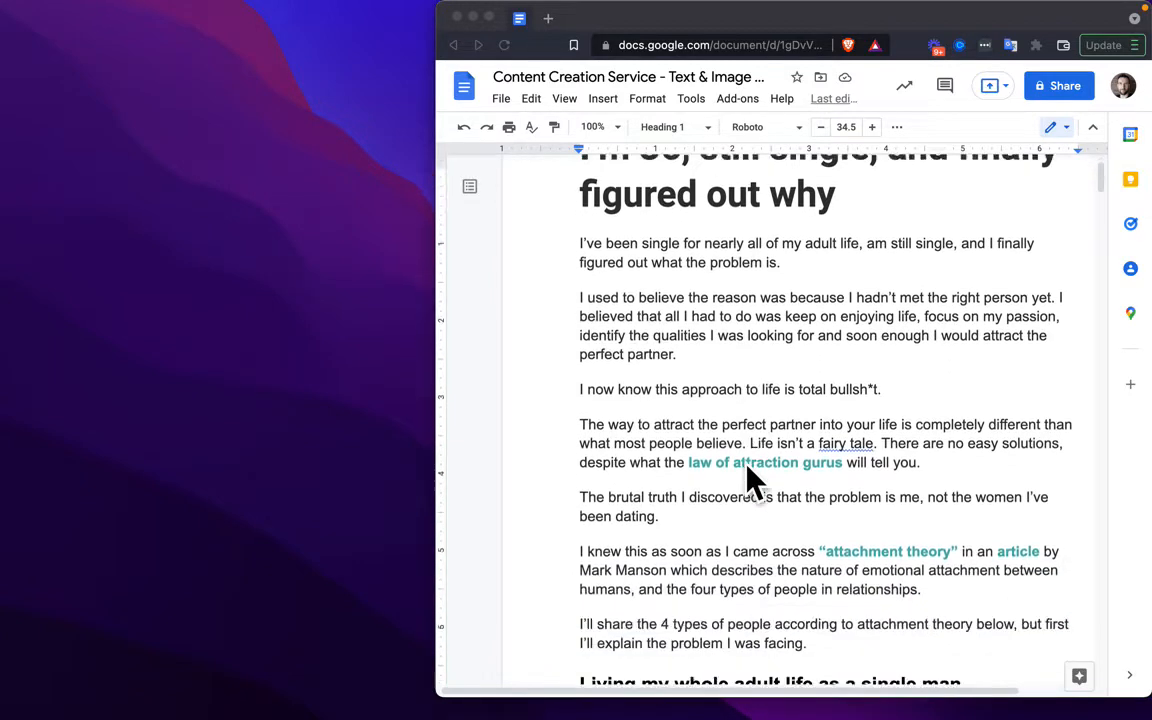
pyautogui.scroll(-3)
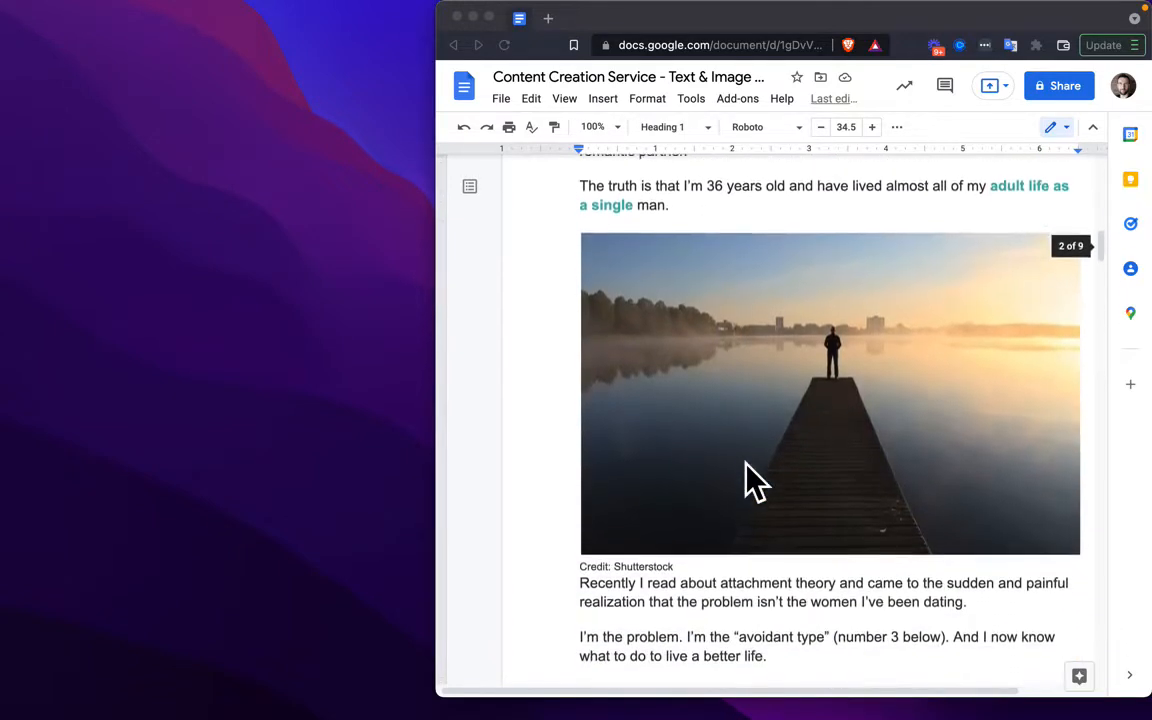
pyautogui.scroll(-3)
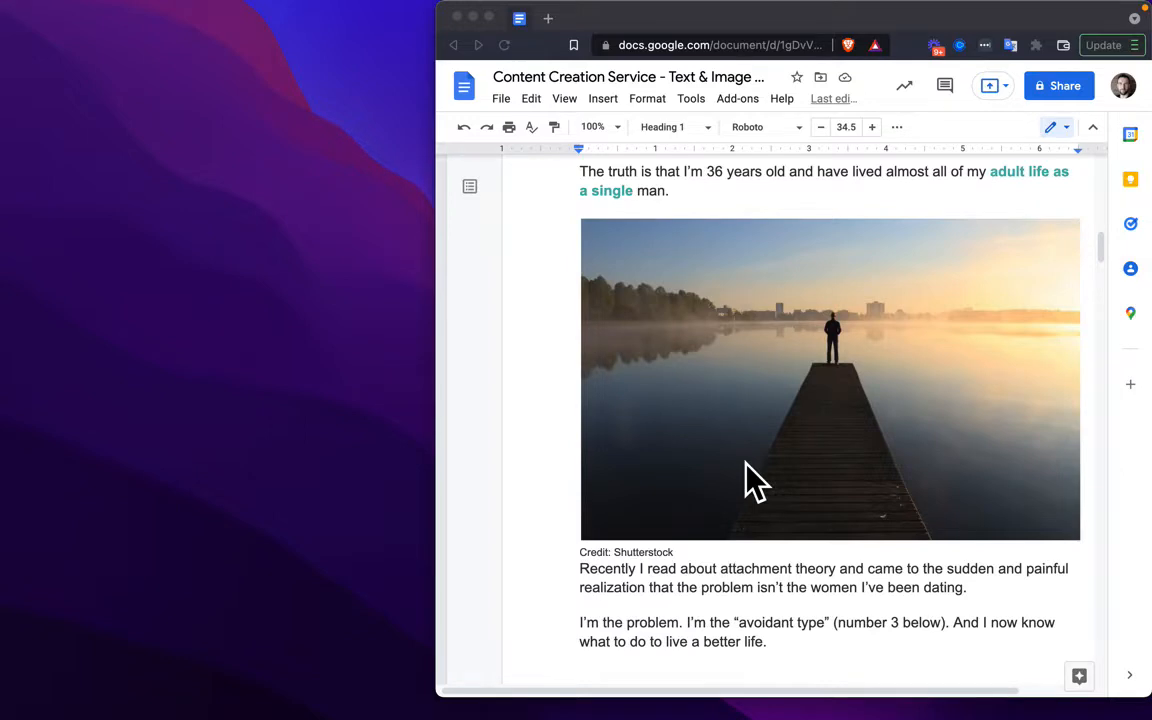
pyautogui.scroll(-3)
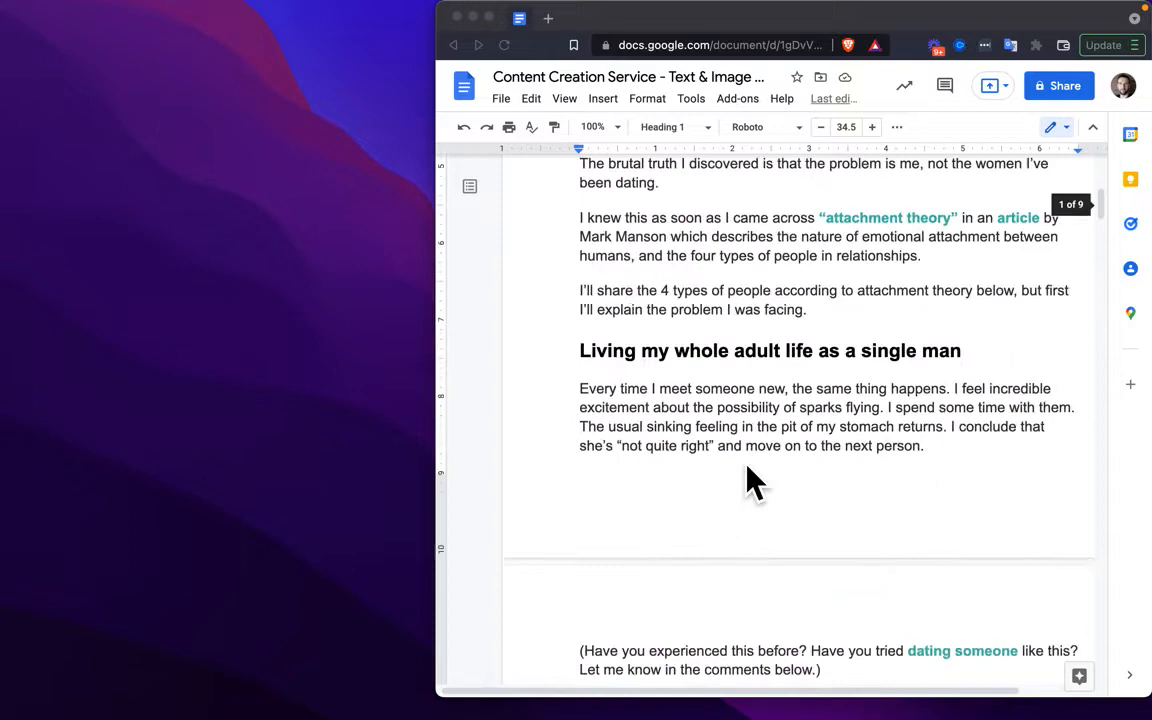
pyautogui.scroll(3)
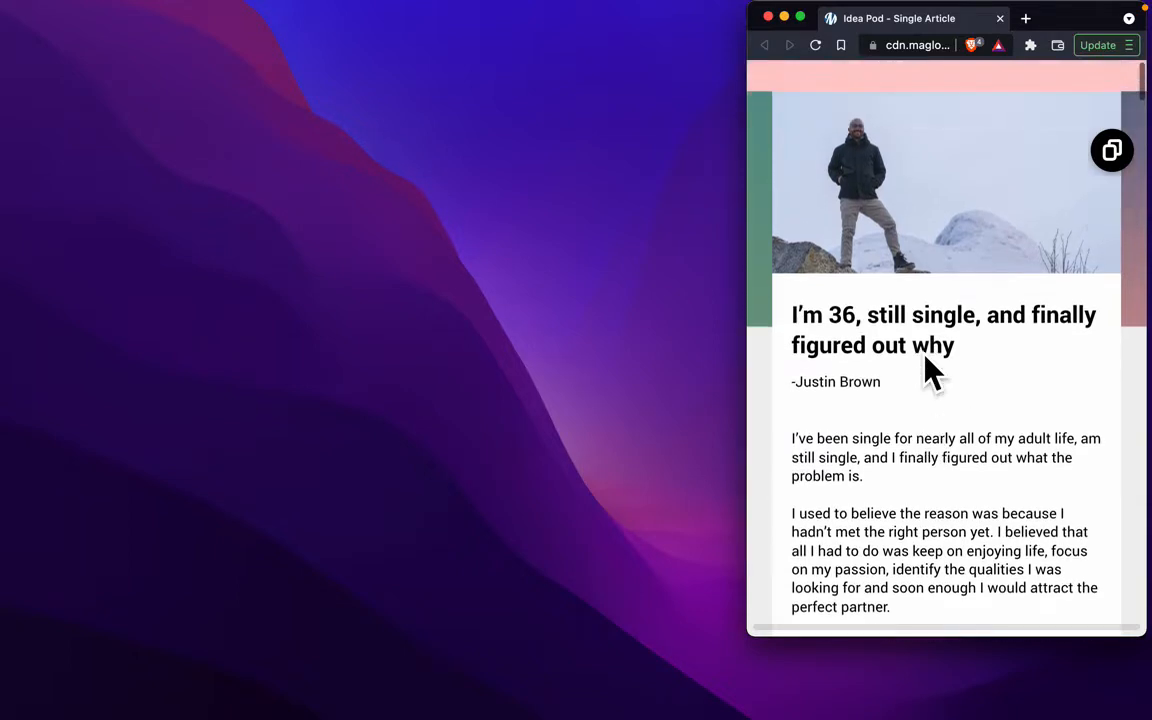
pyautogui.scroll(-3)
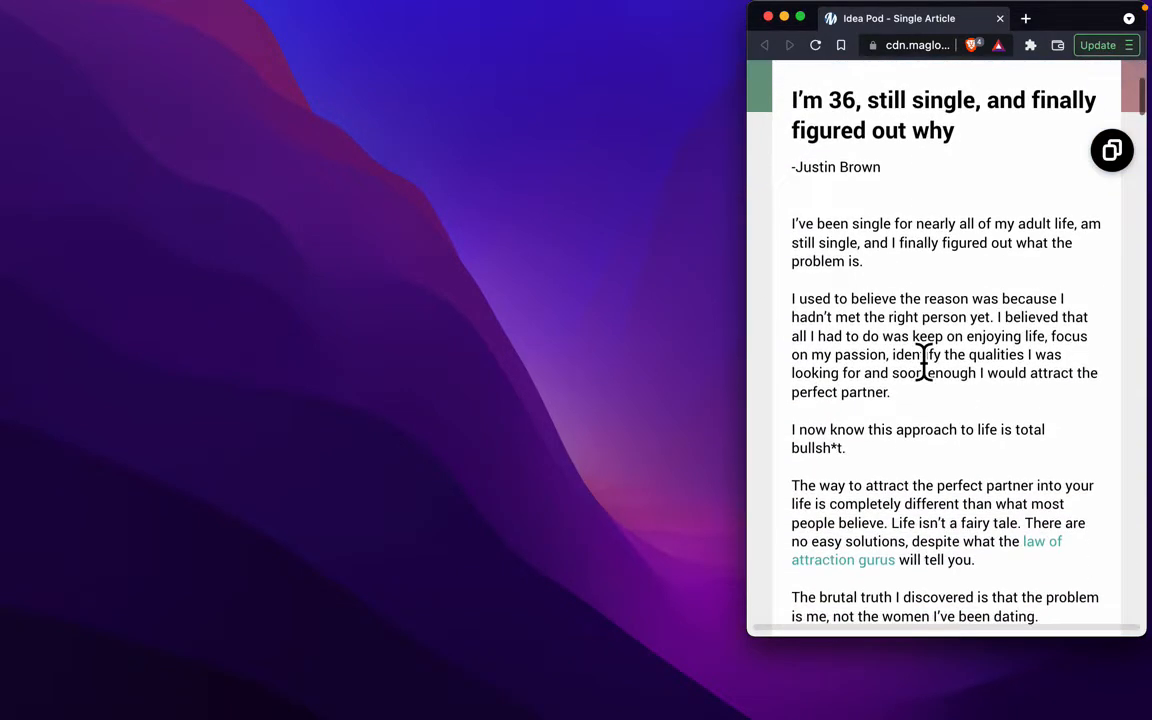
pyautogui.scroll(-3)
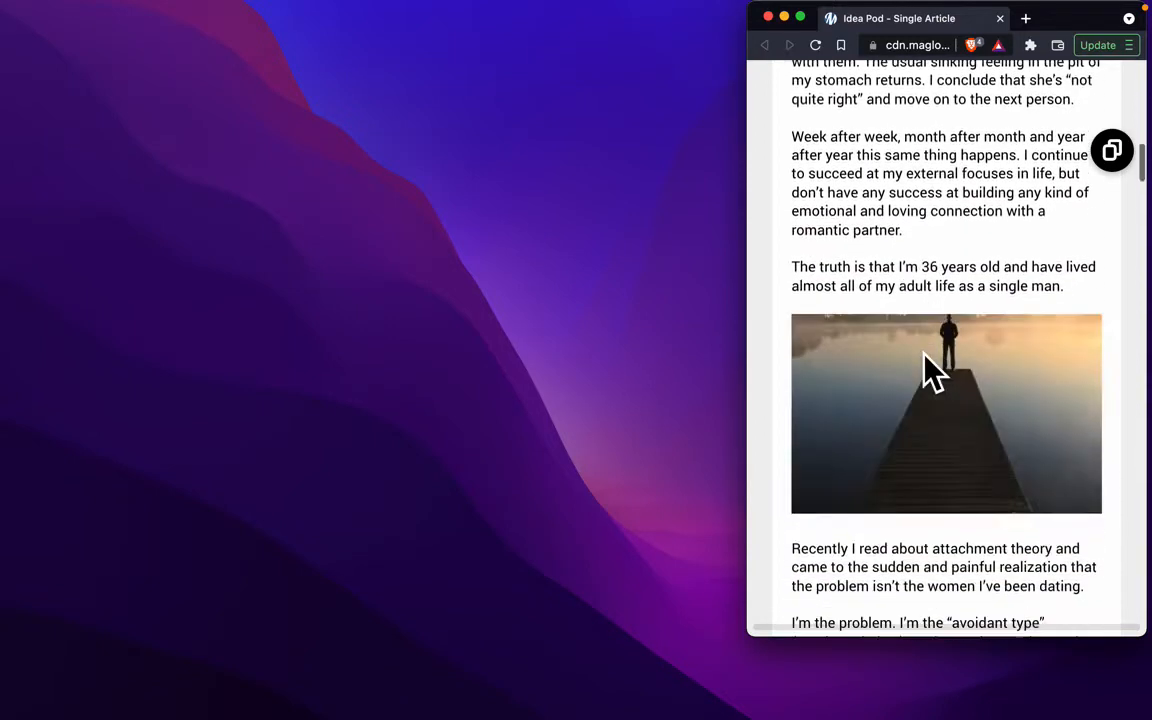
pyautogui.scroll(-3)
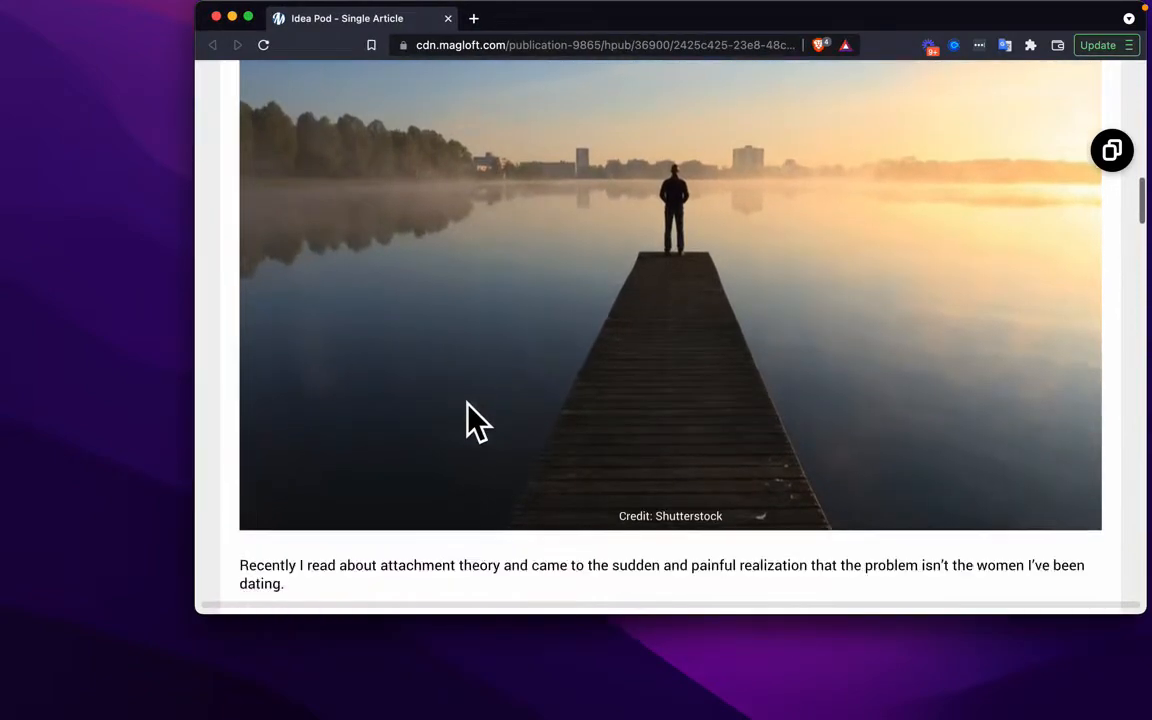
pyautogui.scroll(-3)
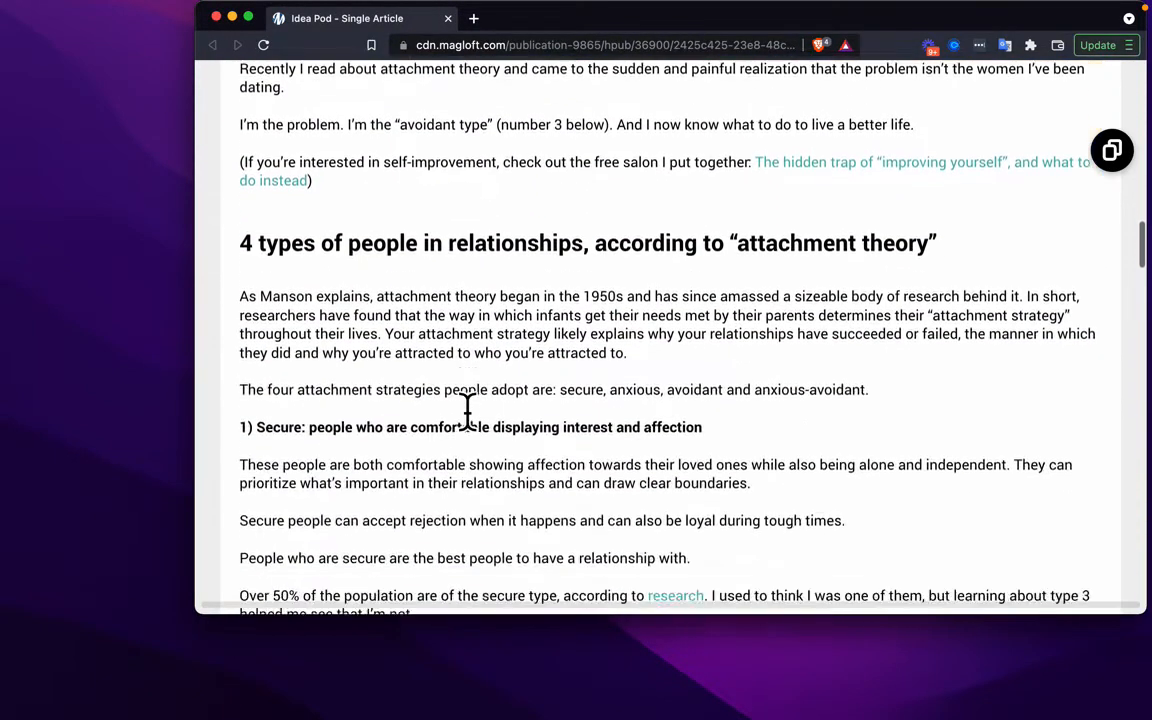
pyautogui.scroll(-3)
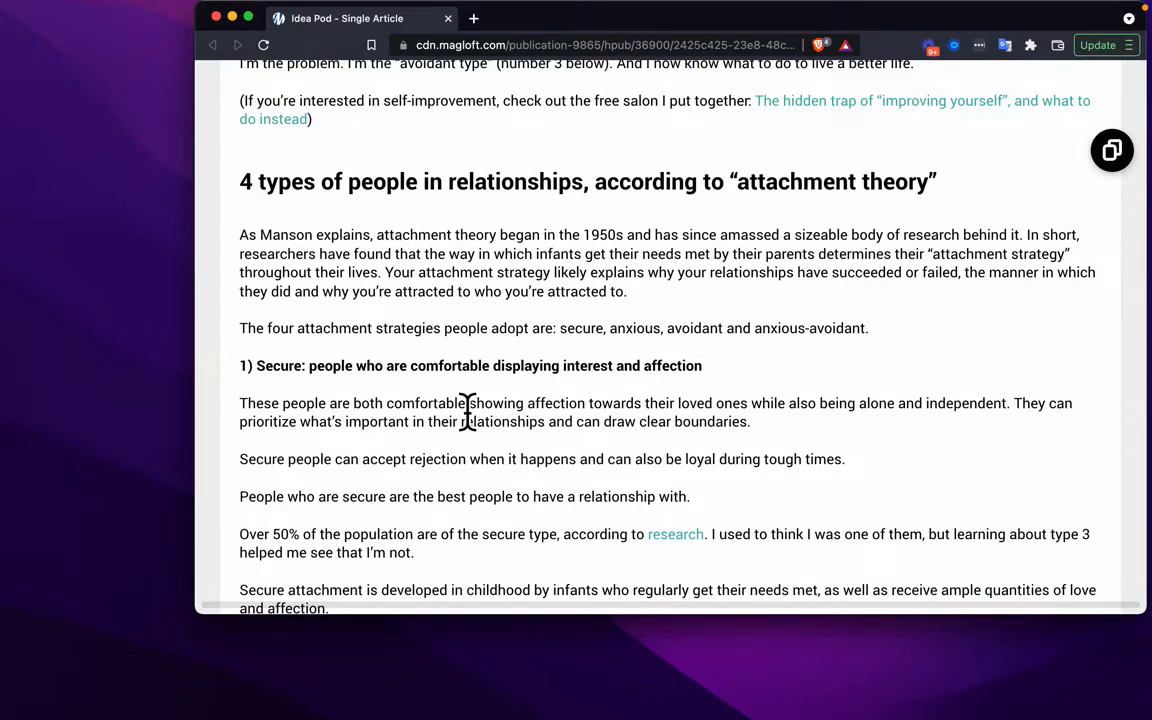
pyautogui.scroll(-3)
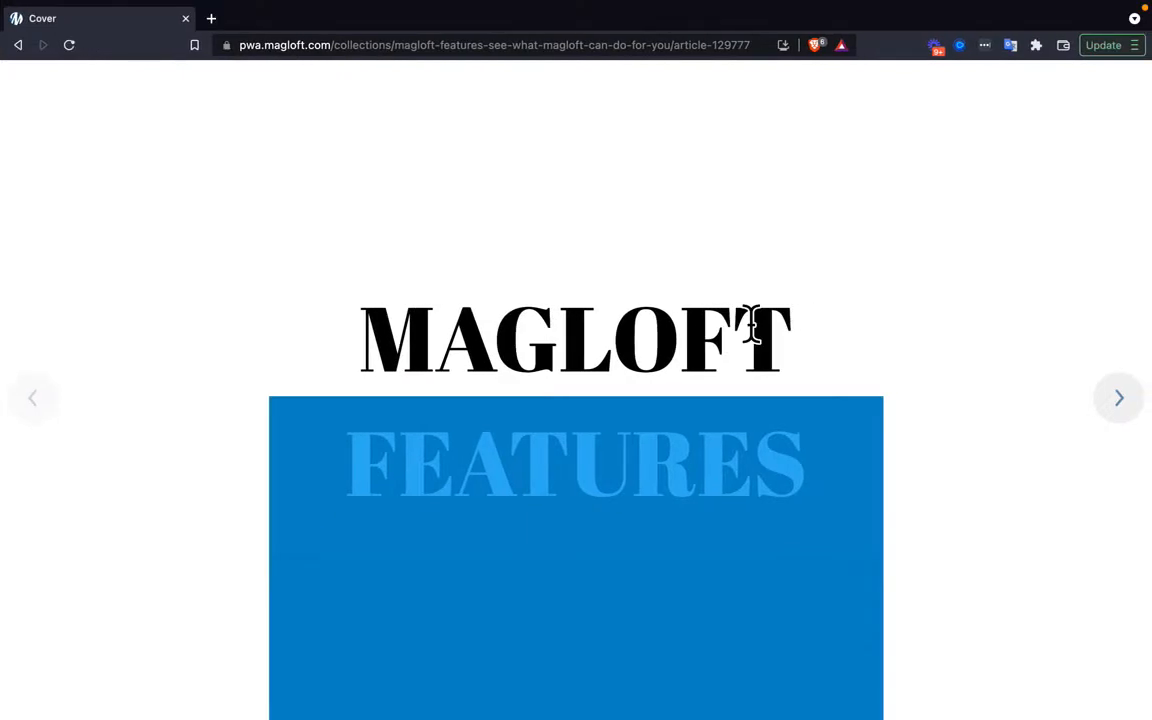
pyautogui.scroll(-3)
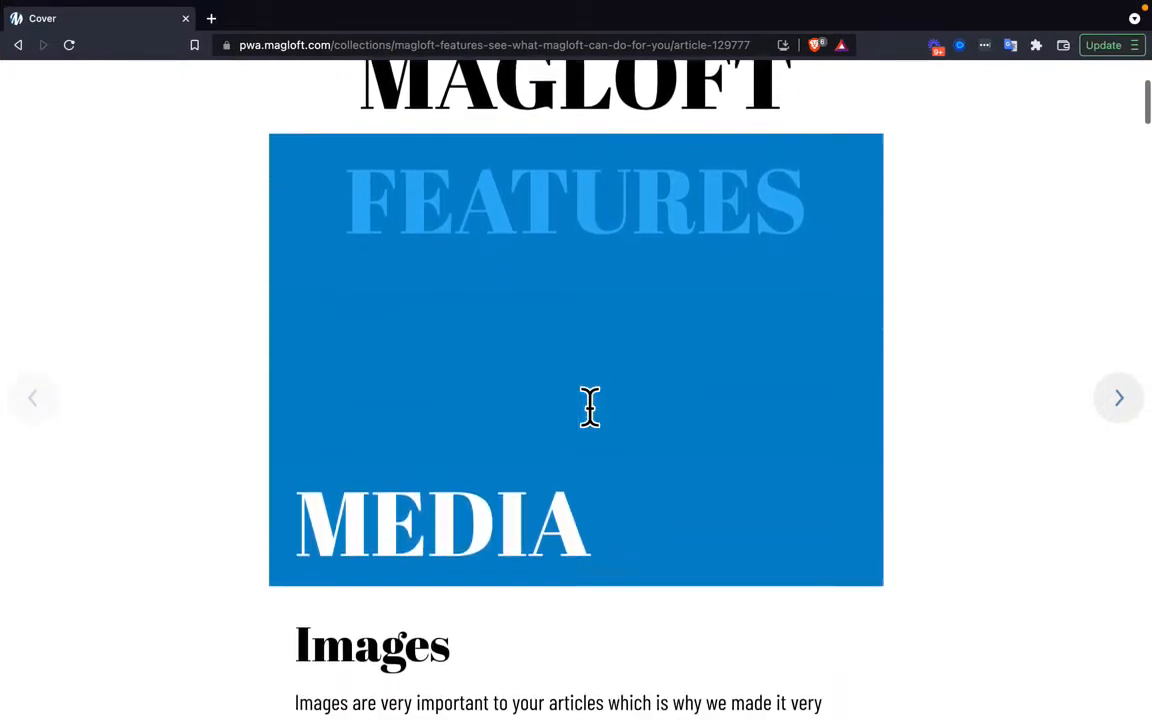
pyautogui.scroll(-3)
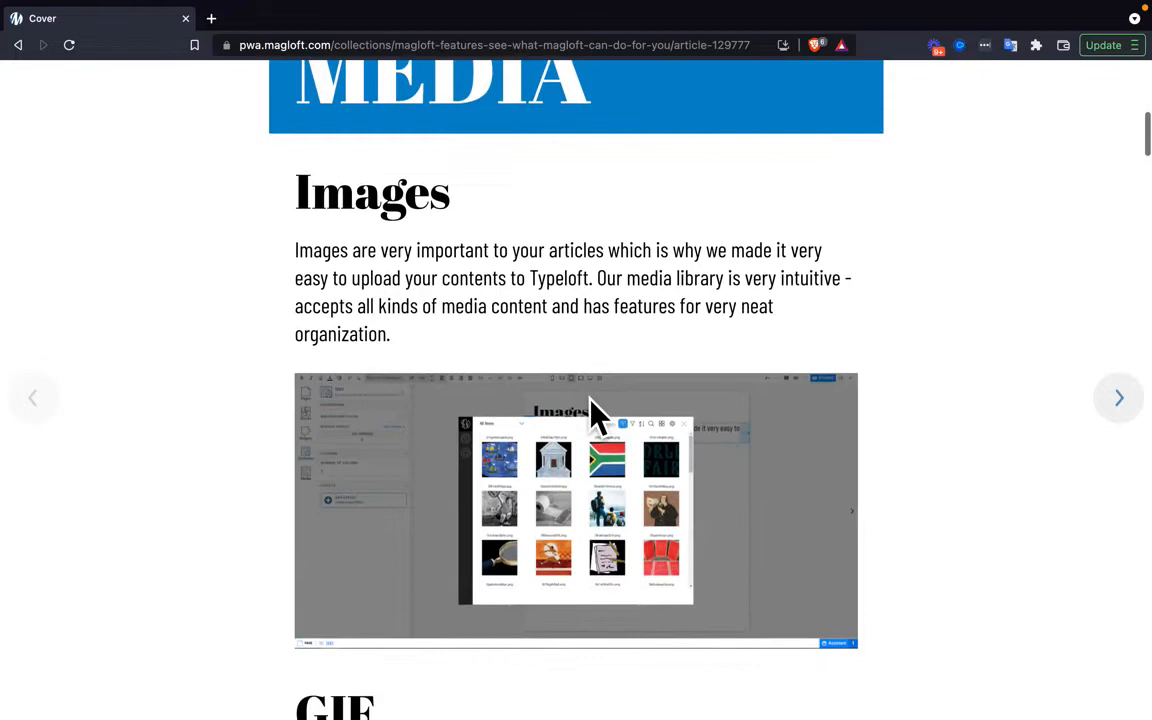
pyautogui.scroll(-3)
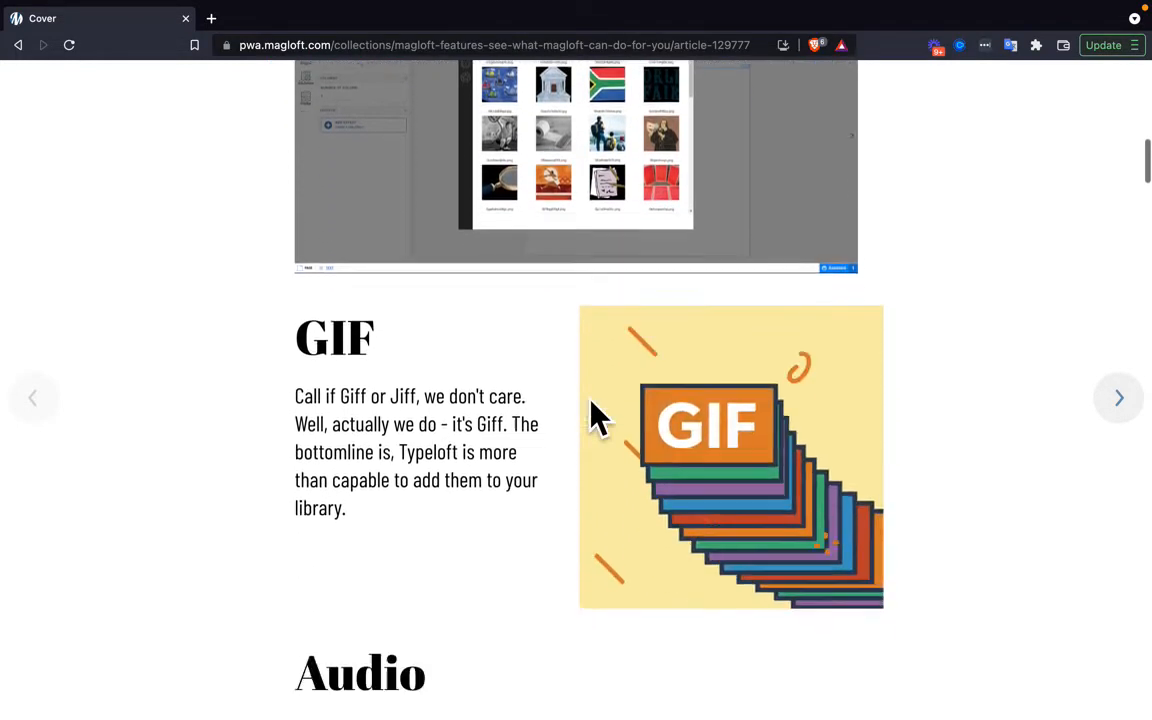
pyautogui.scroll(-3)
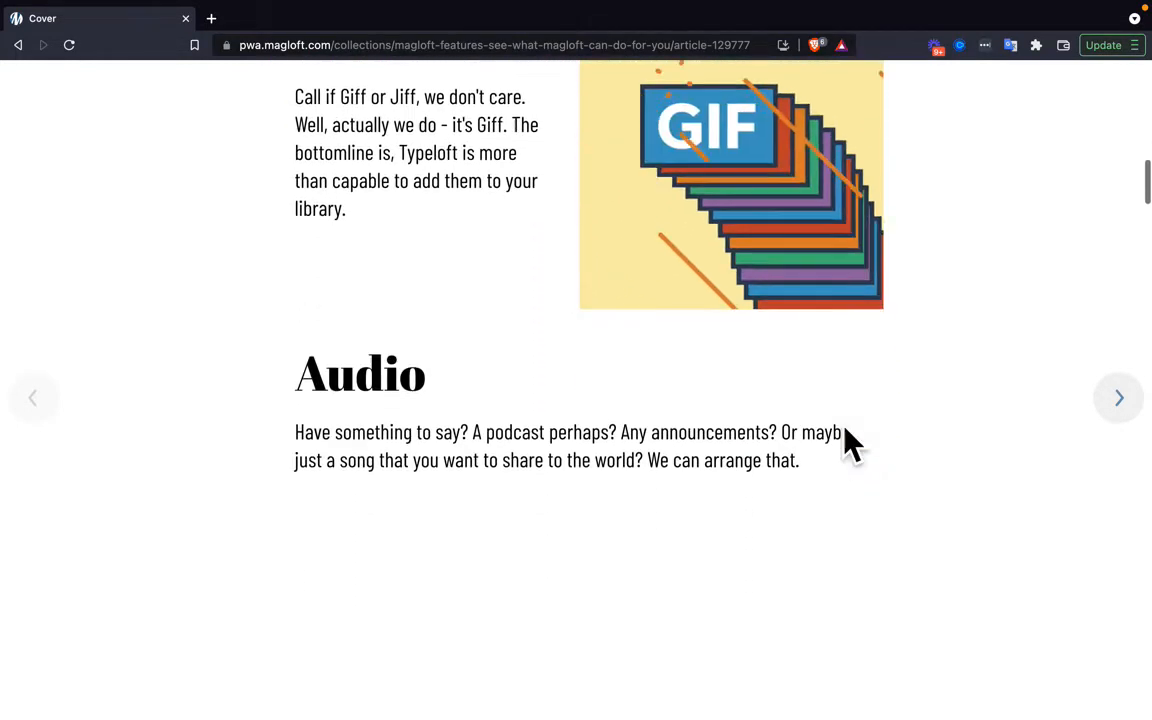
pyautogui.scroll(-3)
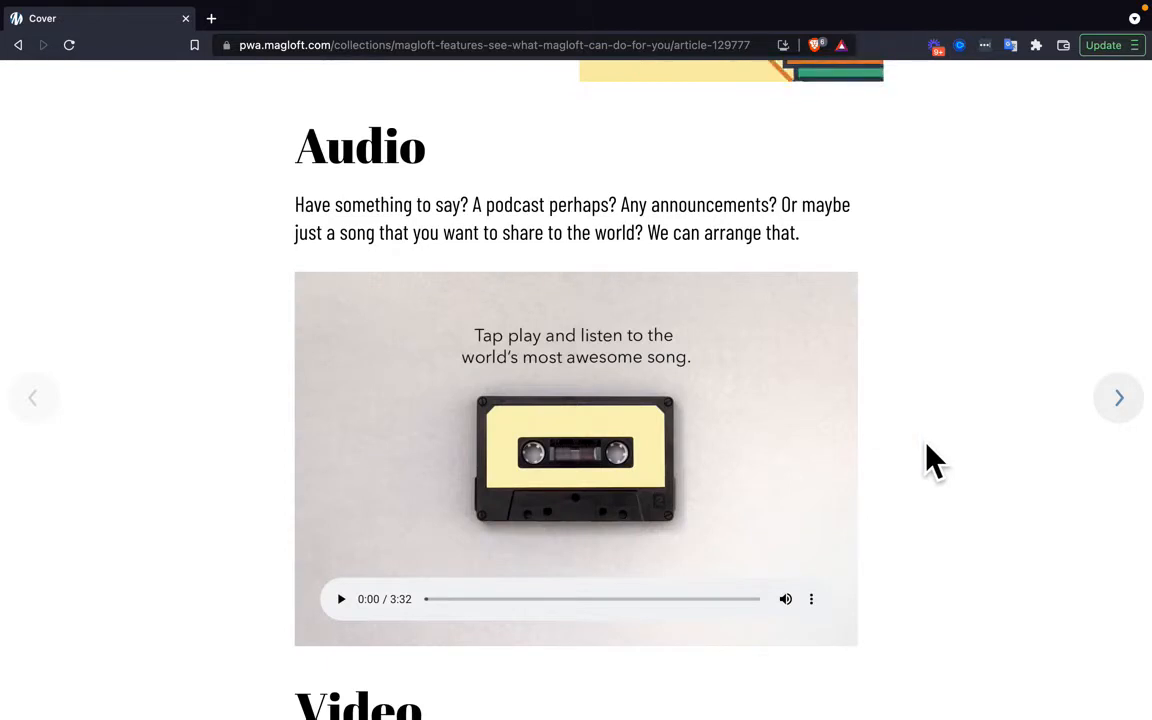
pyautogui.scroll(-3)
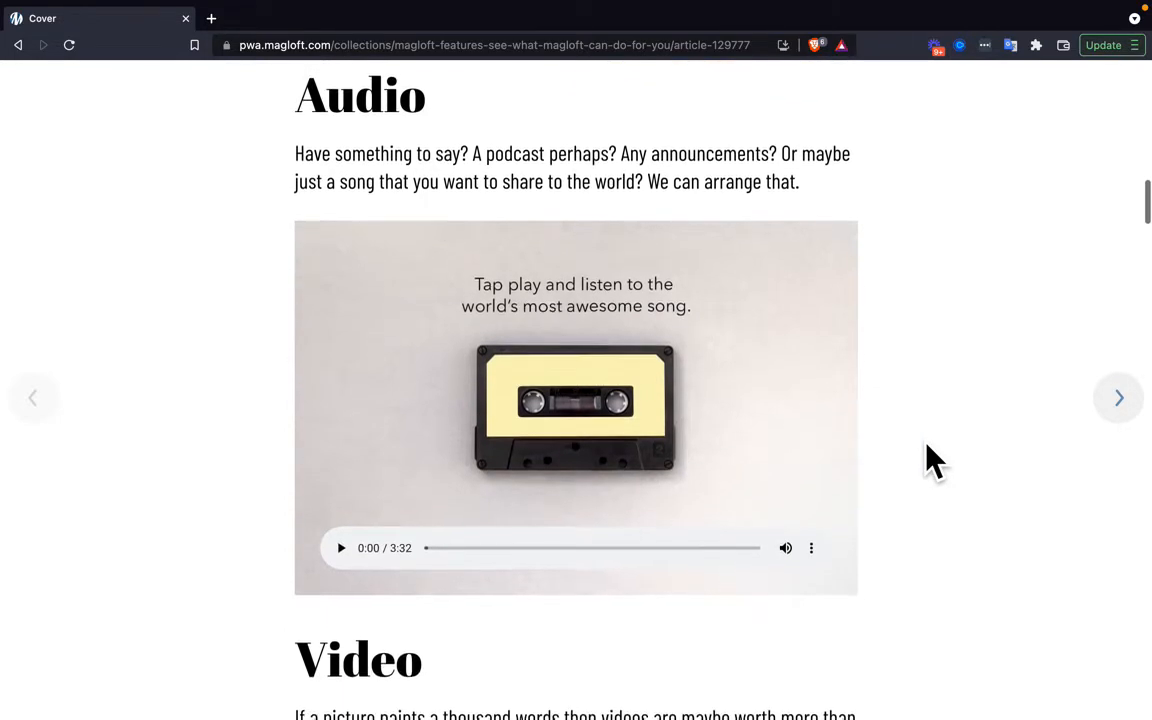
pyautogui.scroll(-3)
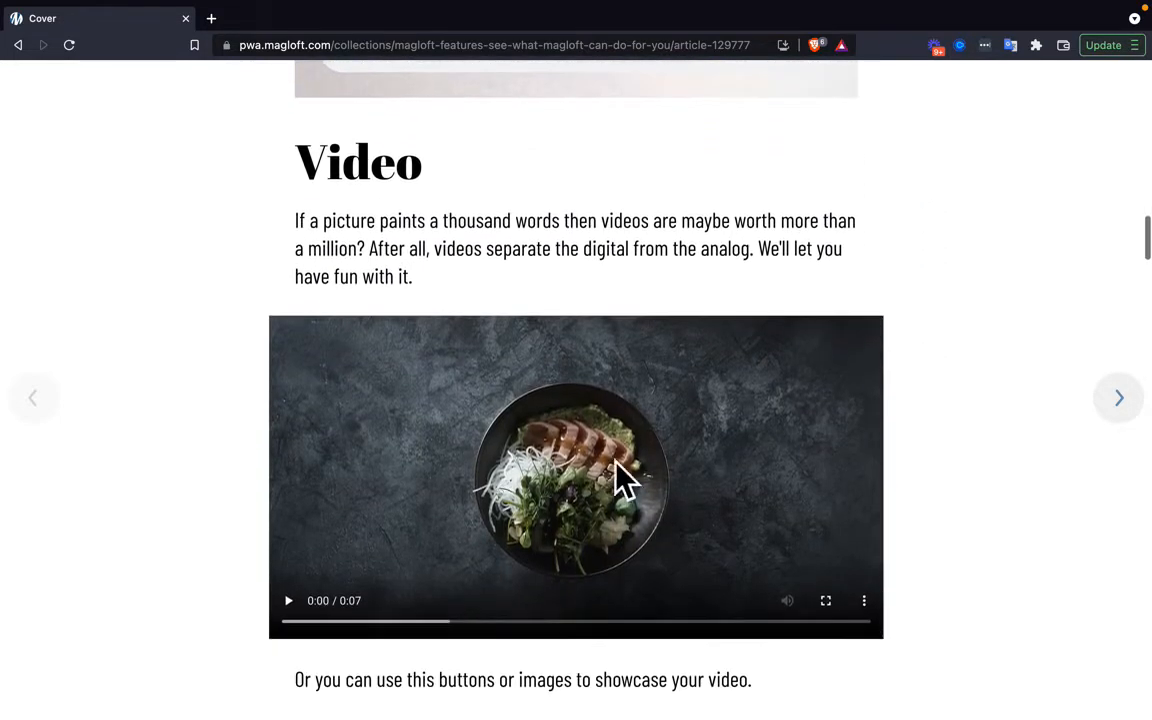
pyautogui.moveTo(980, 448)
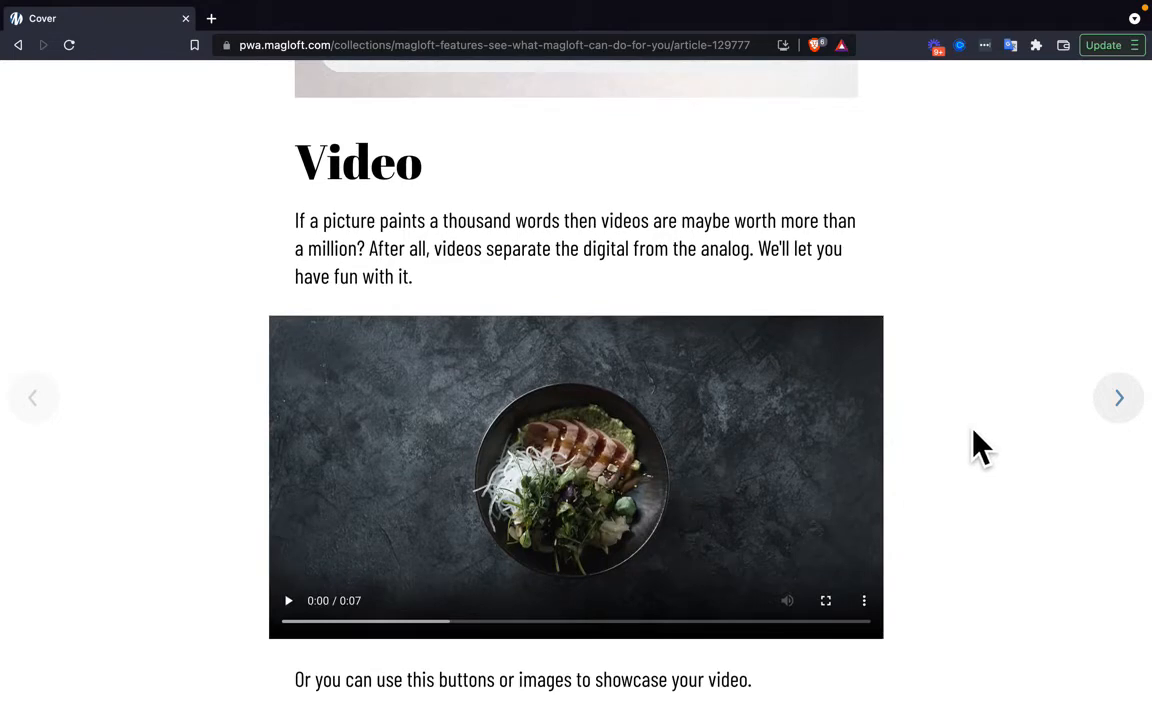
pyautogui.scroll(-3)
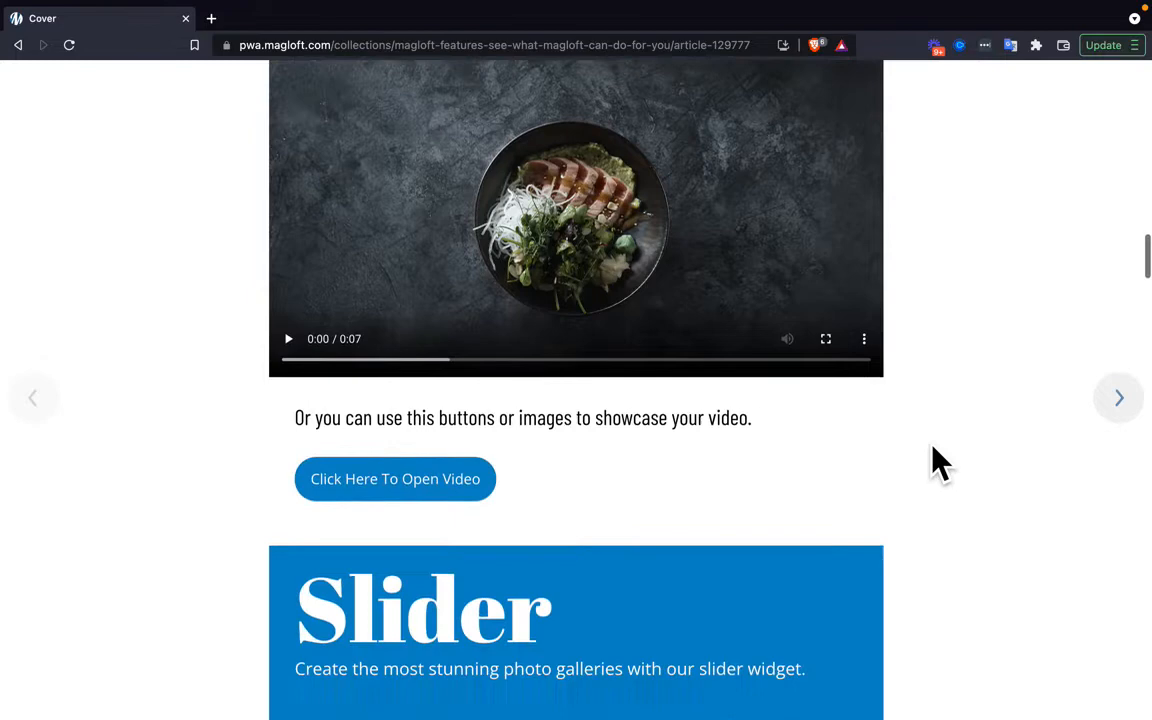
pyautogui.scroll(-3)
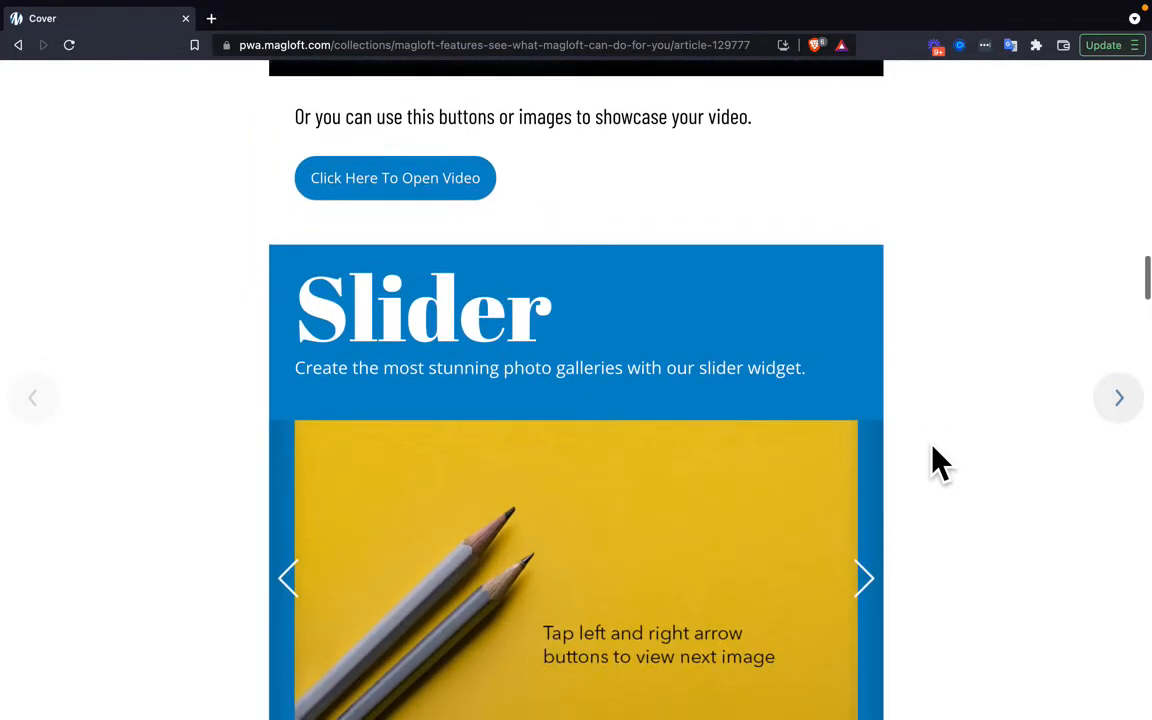
pyautogui.scroll(-3)
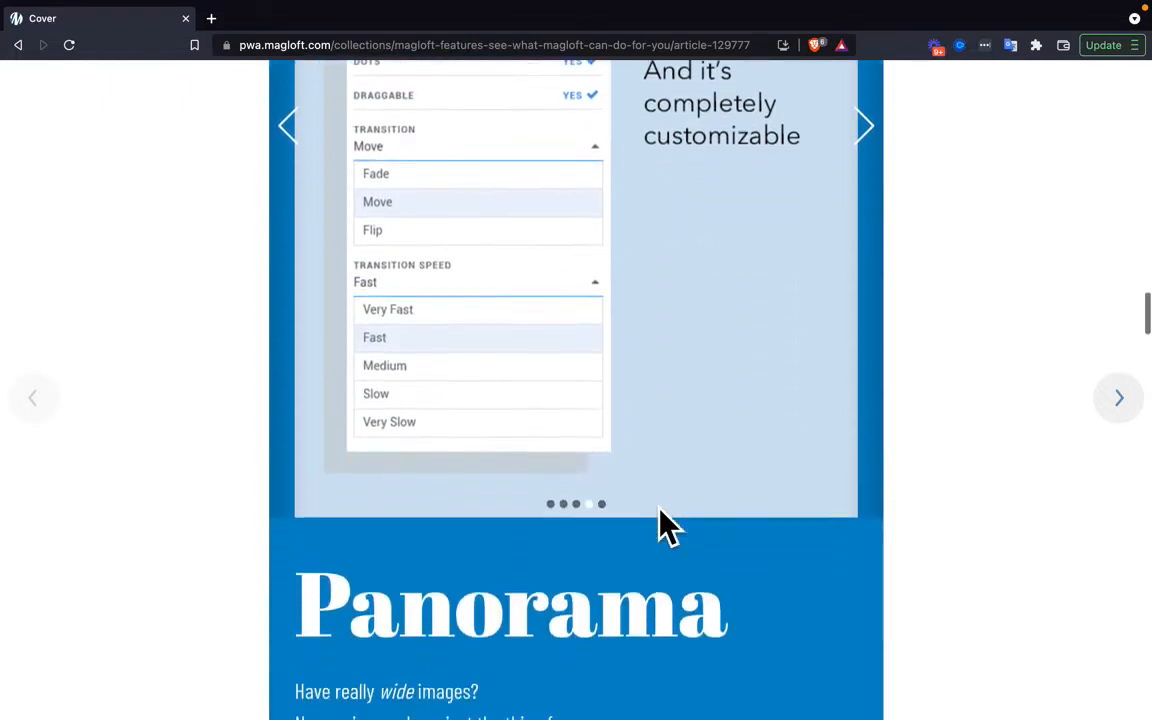
pyautogui.scroll(-3)
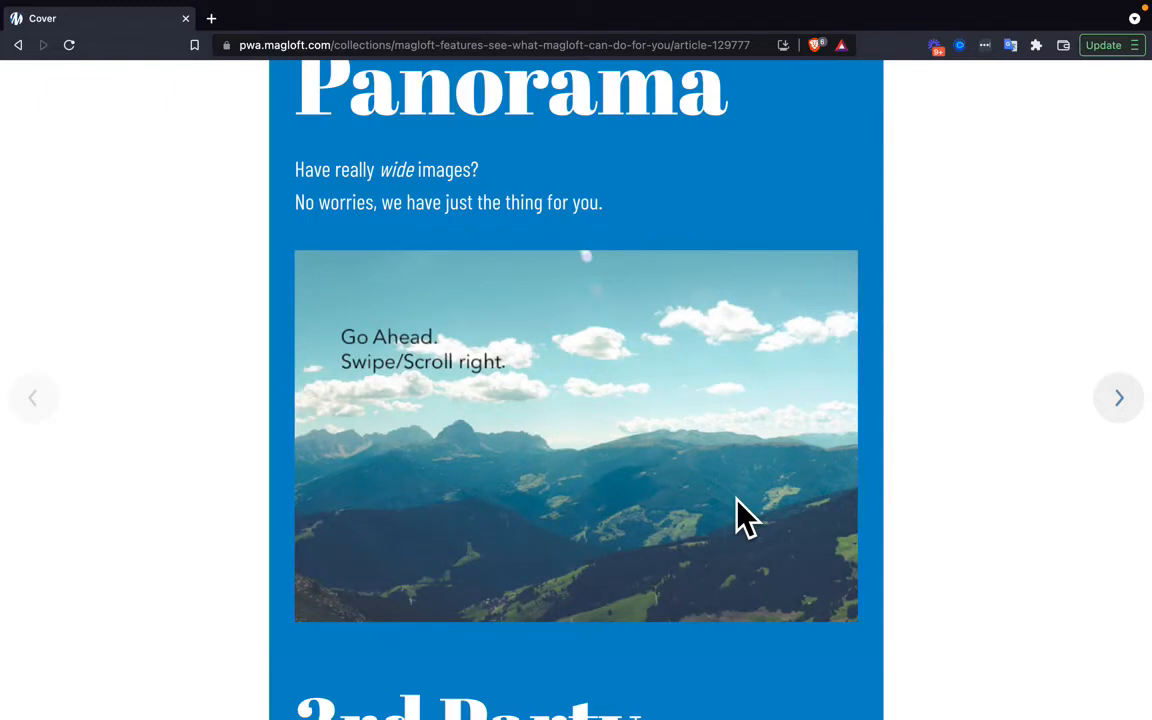
pyautogui.hscroll(3)
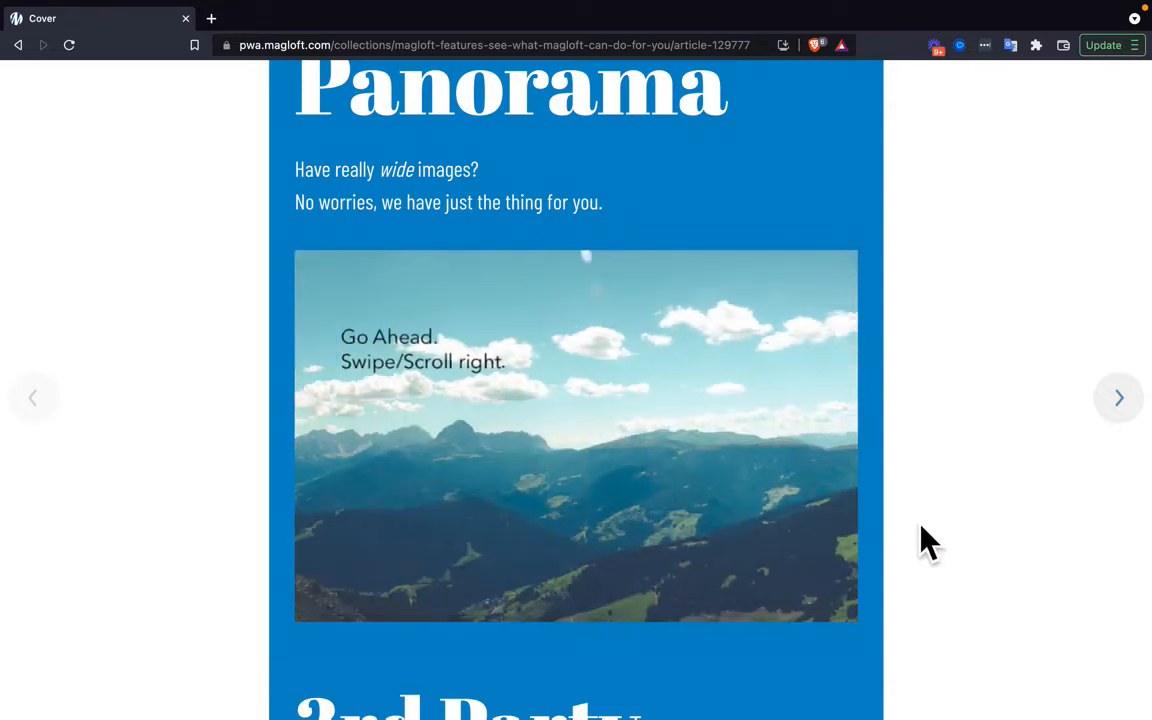
pyautogui.scroll(-3)
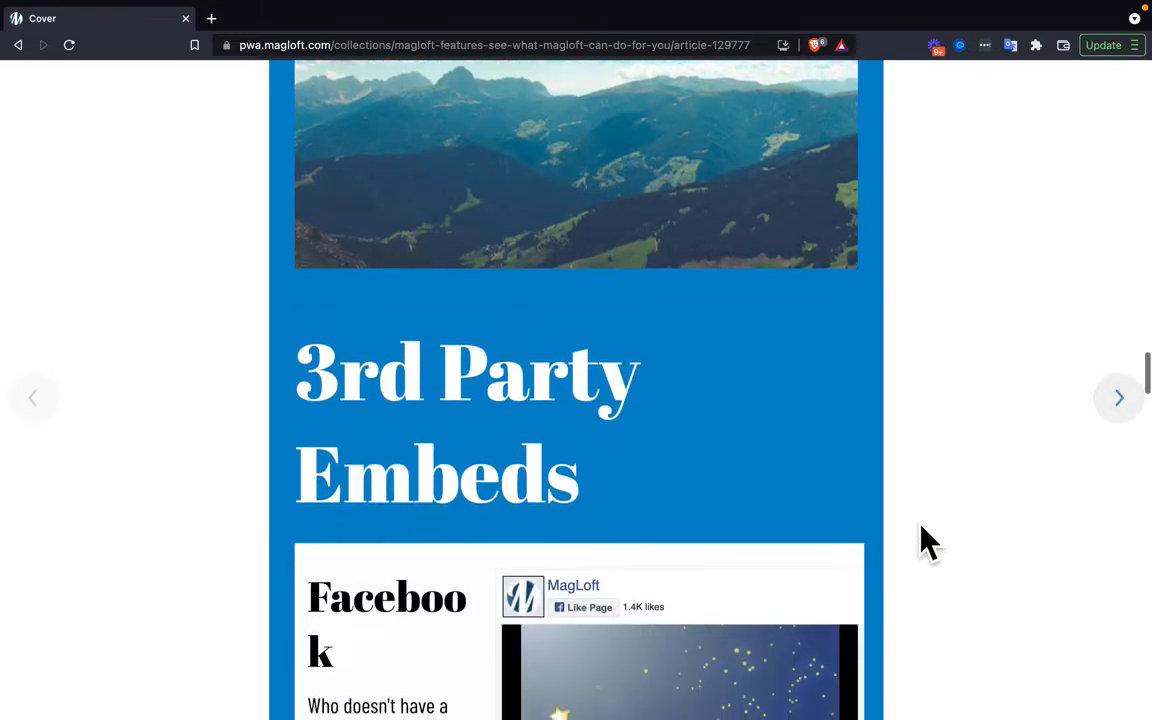
pyautogui.scroll(-3)
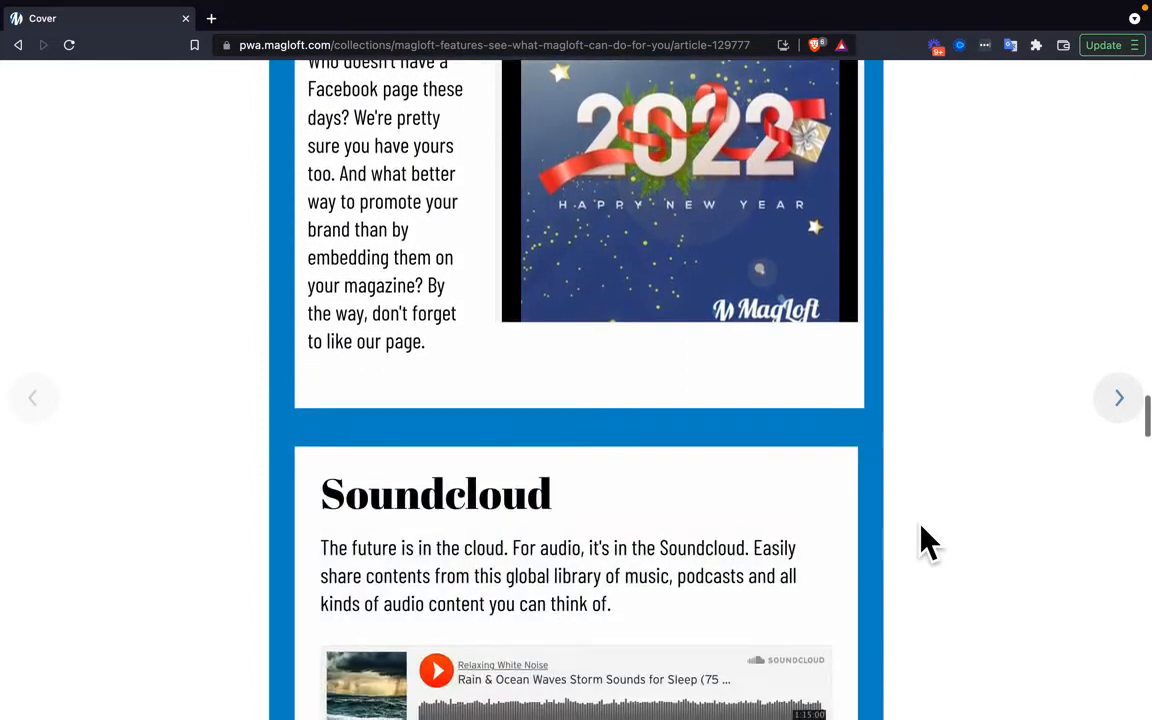
pyautogui.scroll(-3)
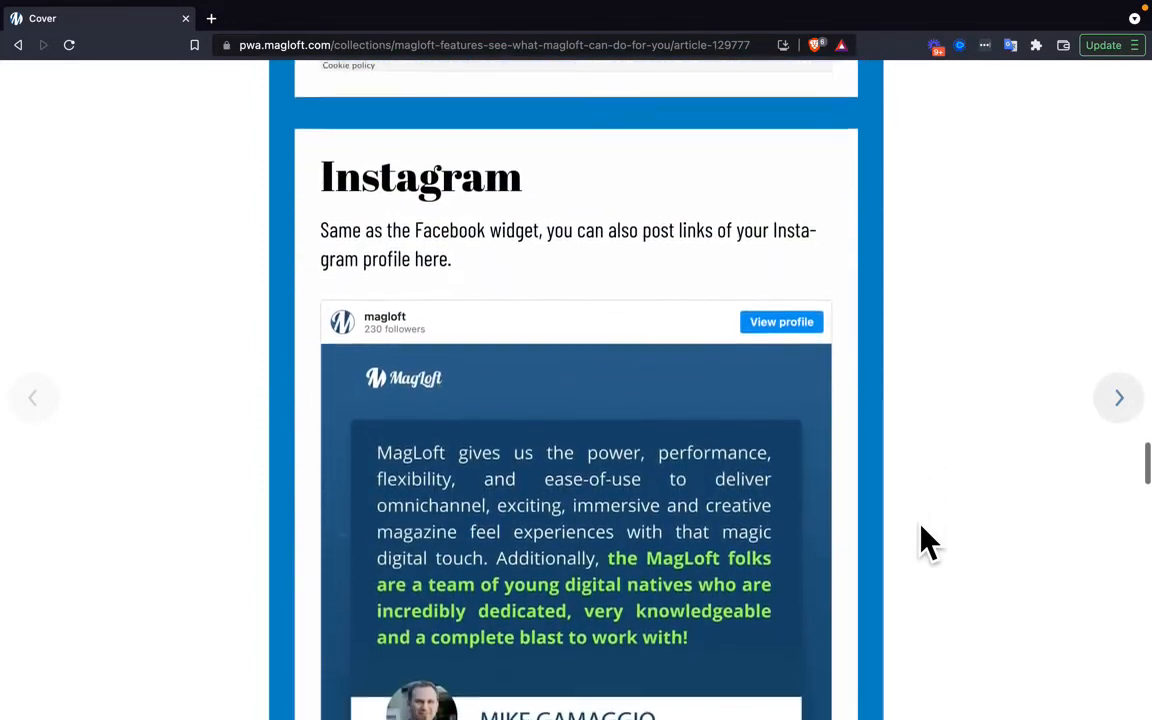
pyautogui.scroll(-3)
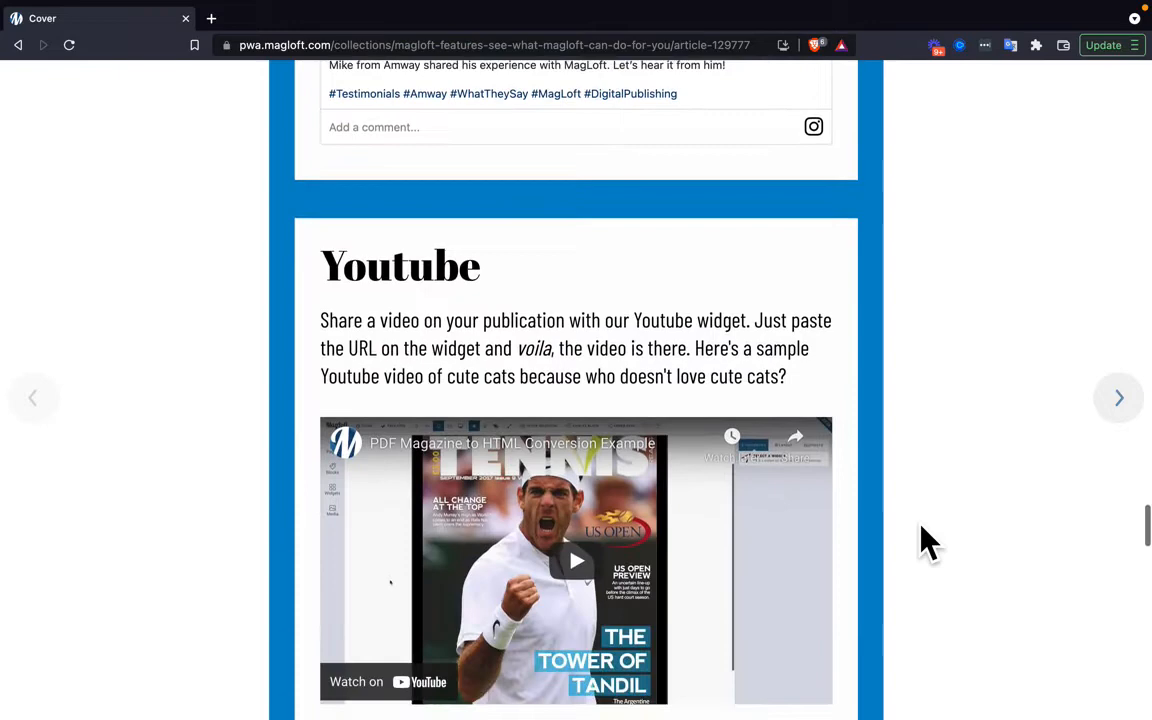
pyautogui.scroll(-3)
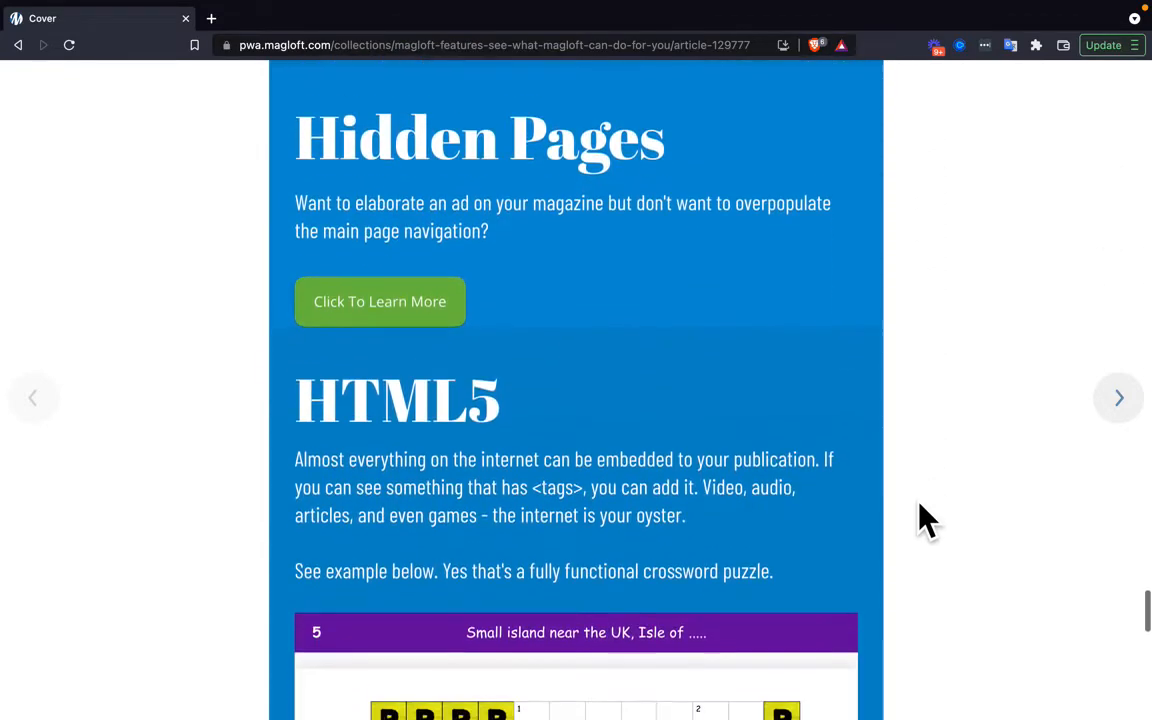
pyautogui.scroll(-3)
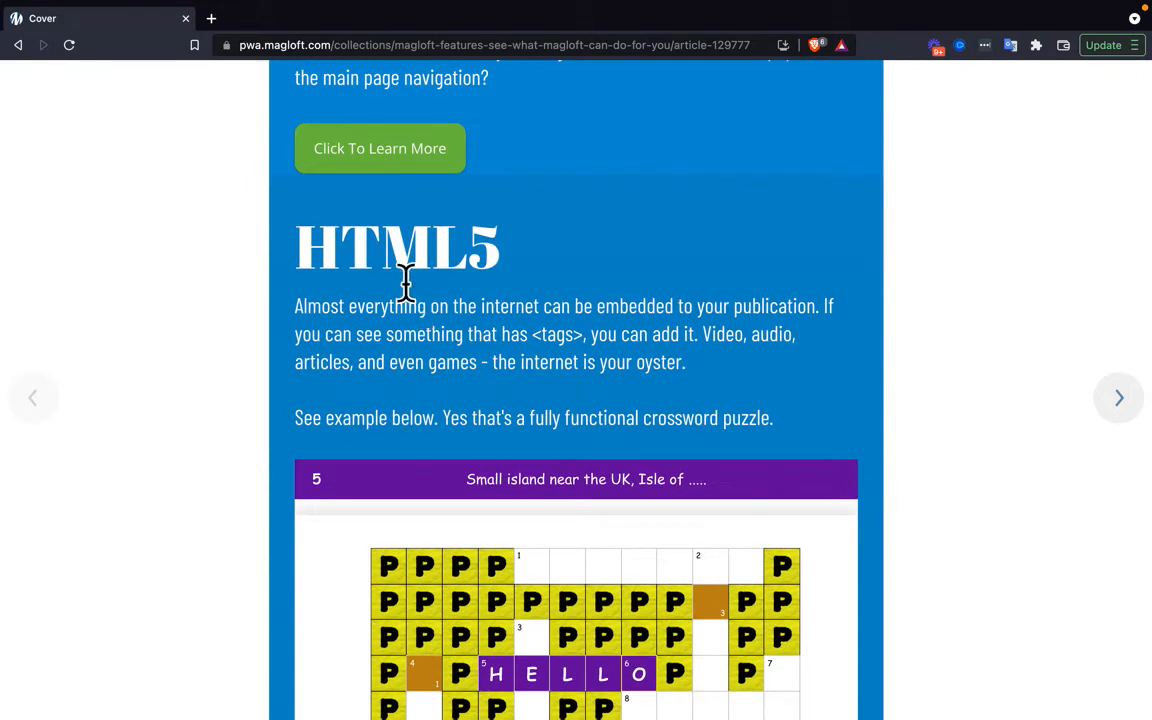
pyautogui.scroll(-3)
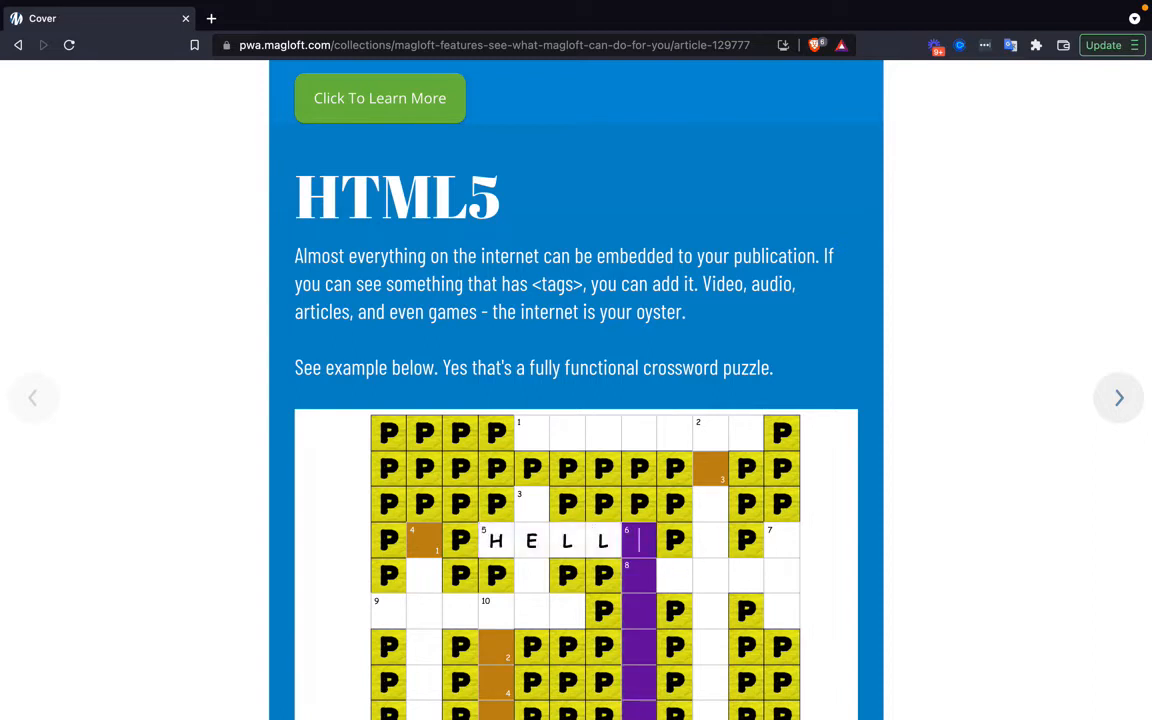
pyautogui.write('O')
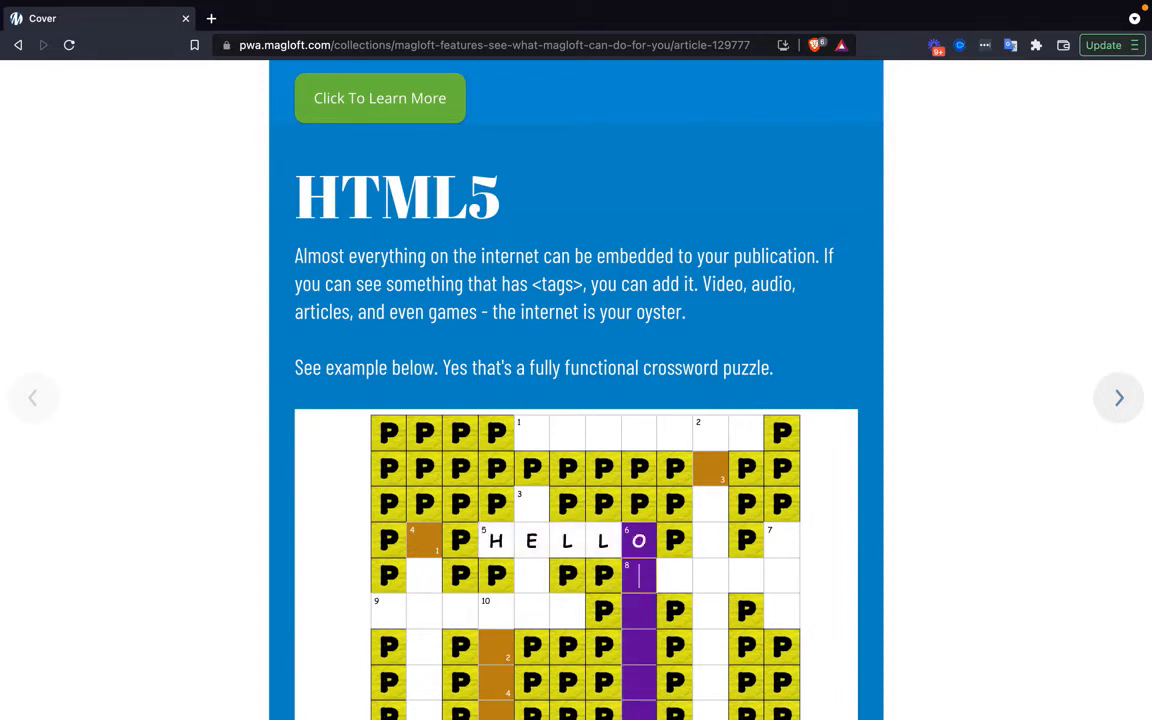
# Continue down to the interactive image widget and activate it.
pyautogui.scroll(-3)
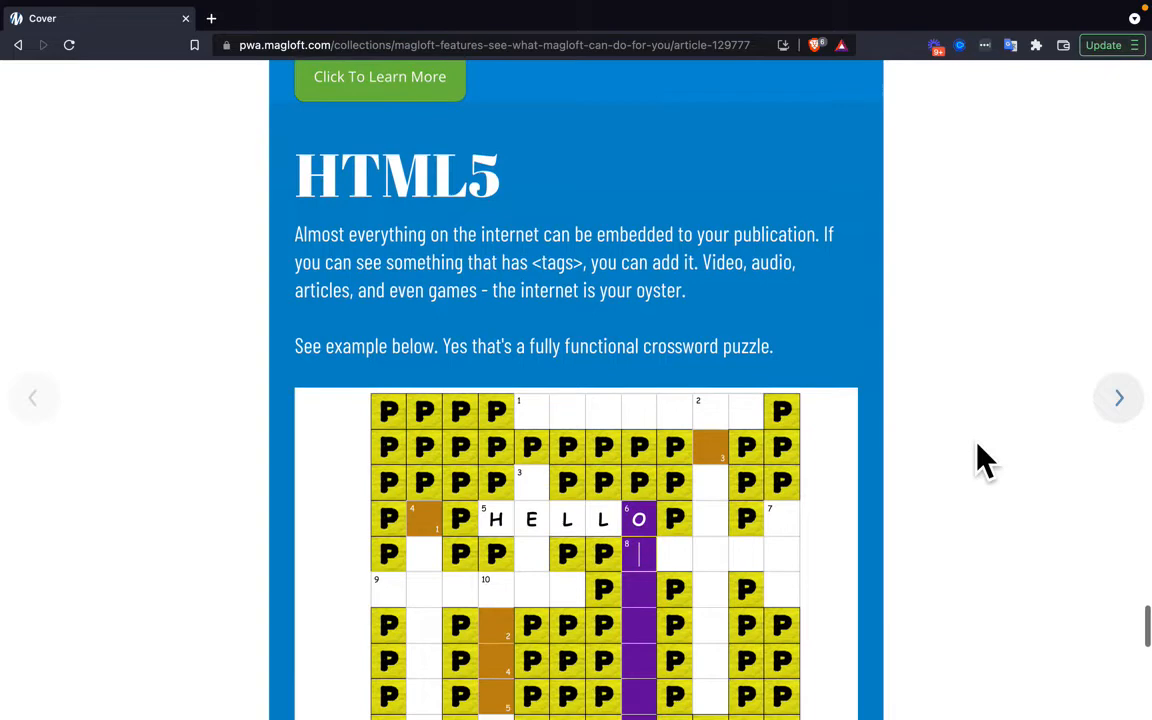
pyautogui.scroll(-3)
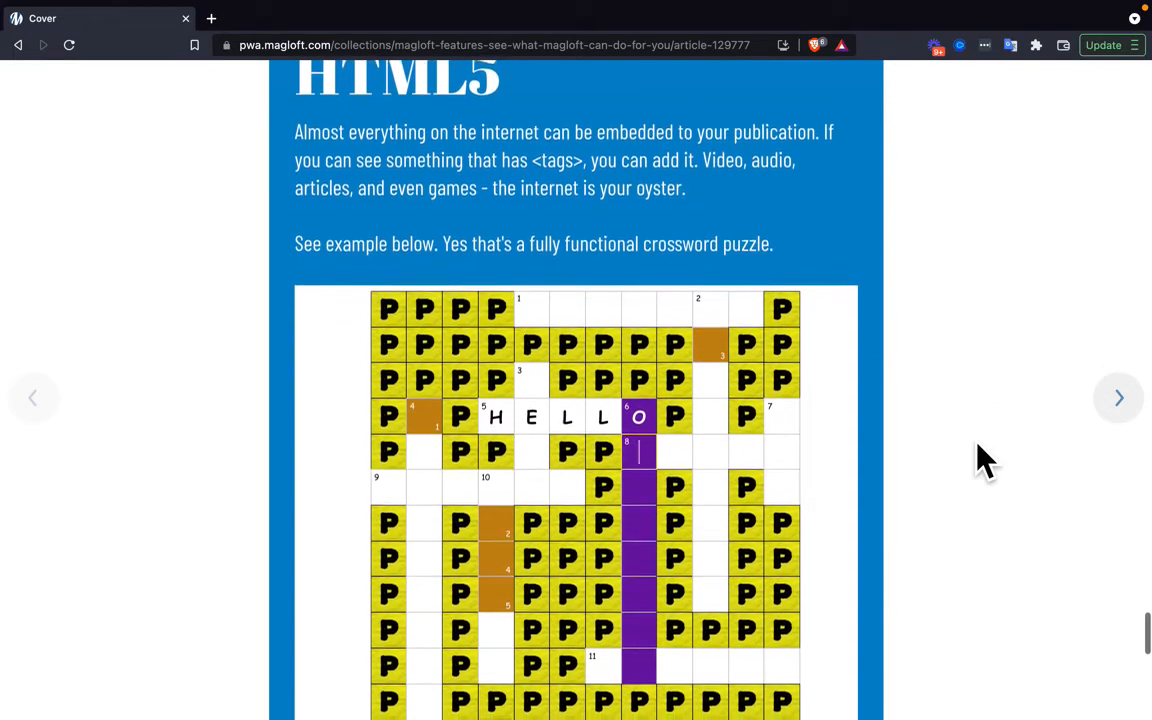
pyautogui.scroll(-3)
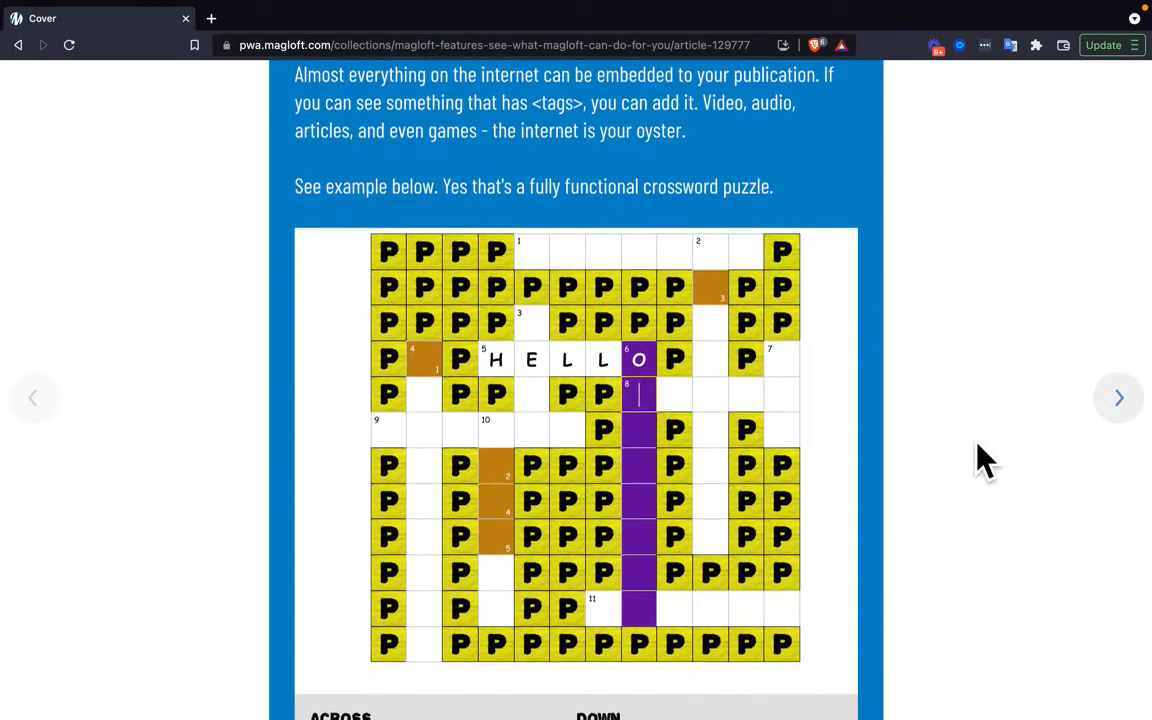
pyautogui.scroll(-3)
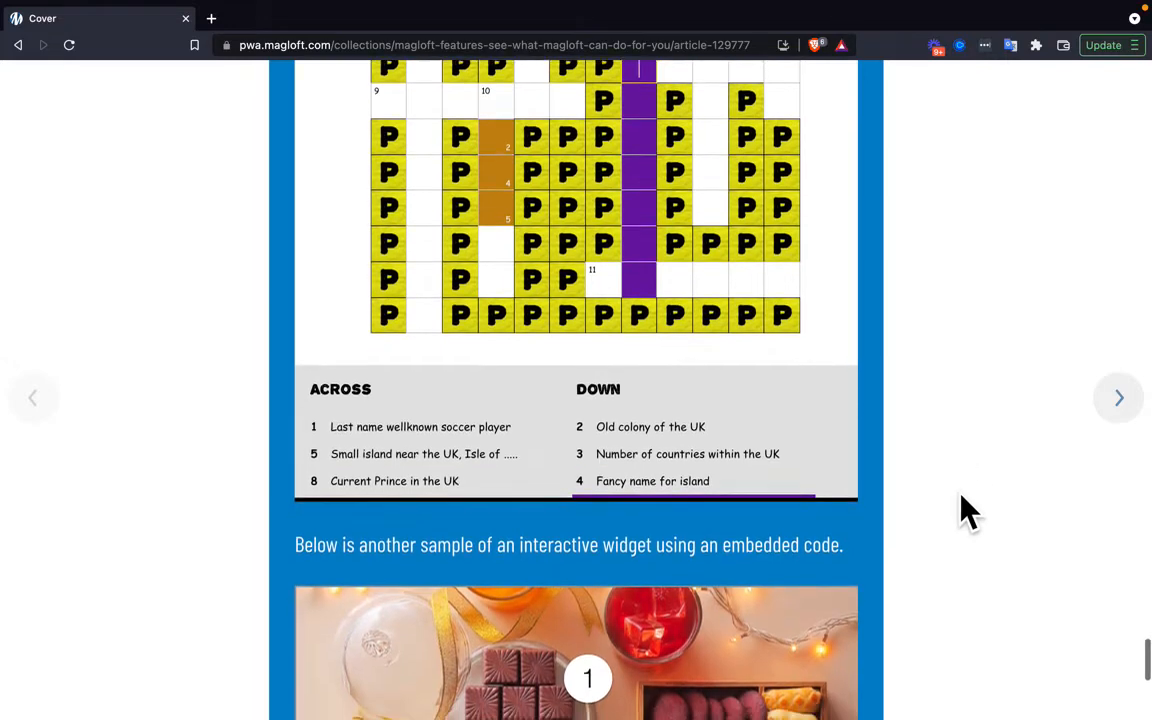
pyautogui.scroll(-3)
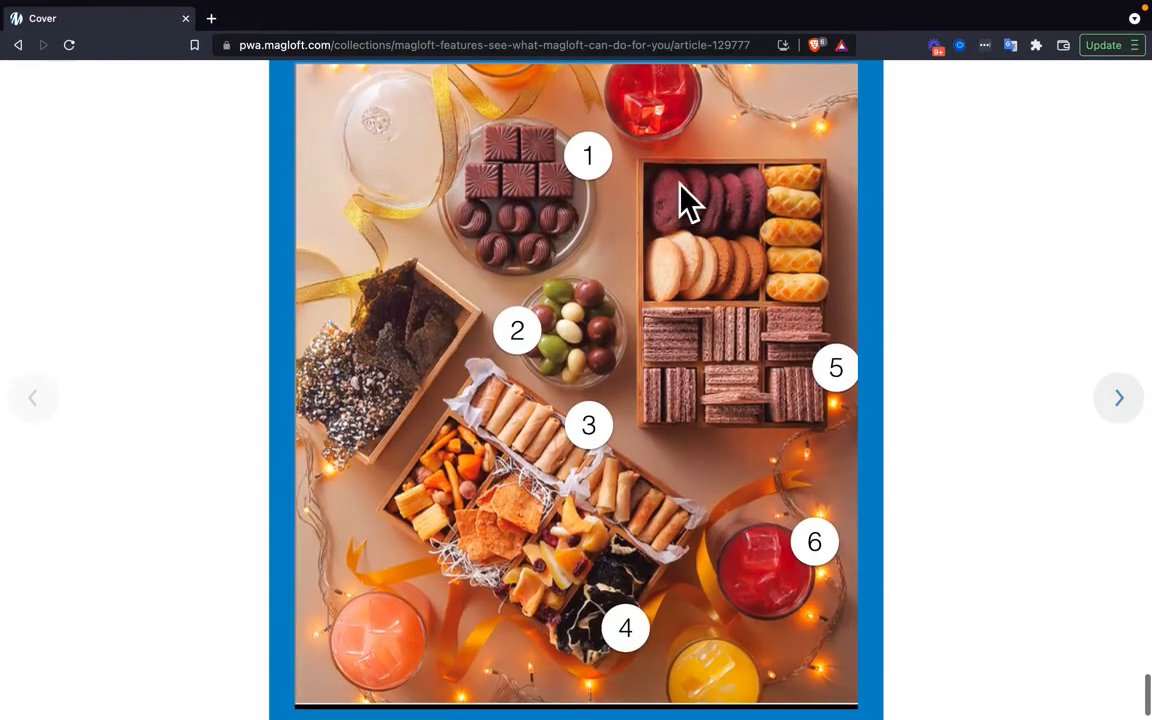
pyautogui.click(586, 156)
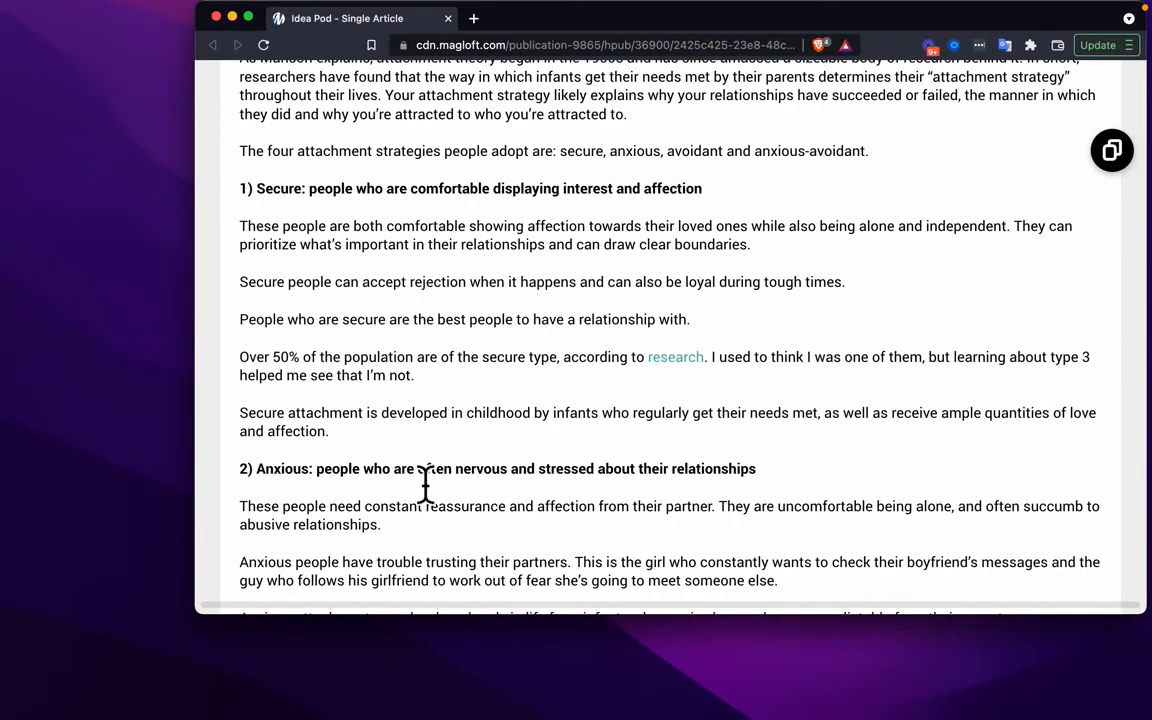
pyautogui.scroll(3)
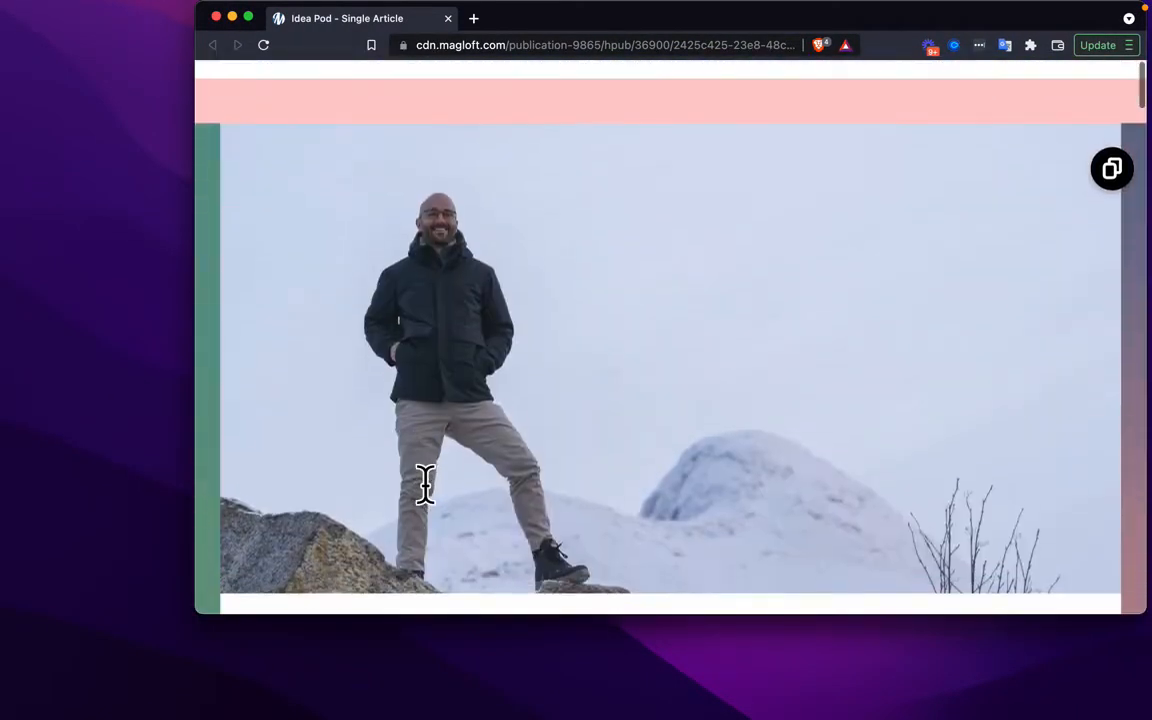
pyautogui.scroll(-3)
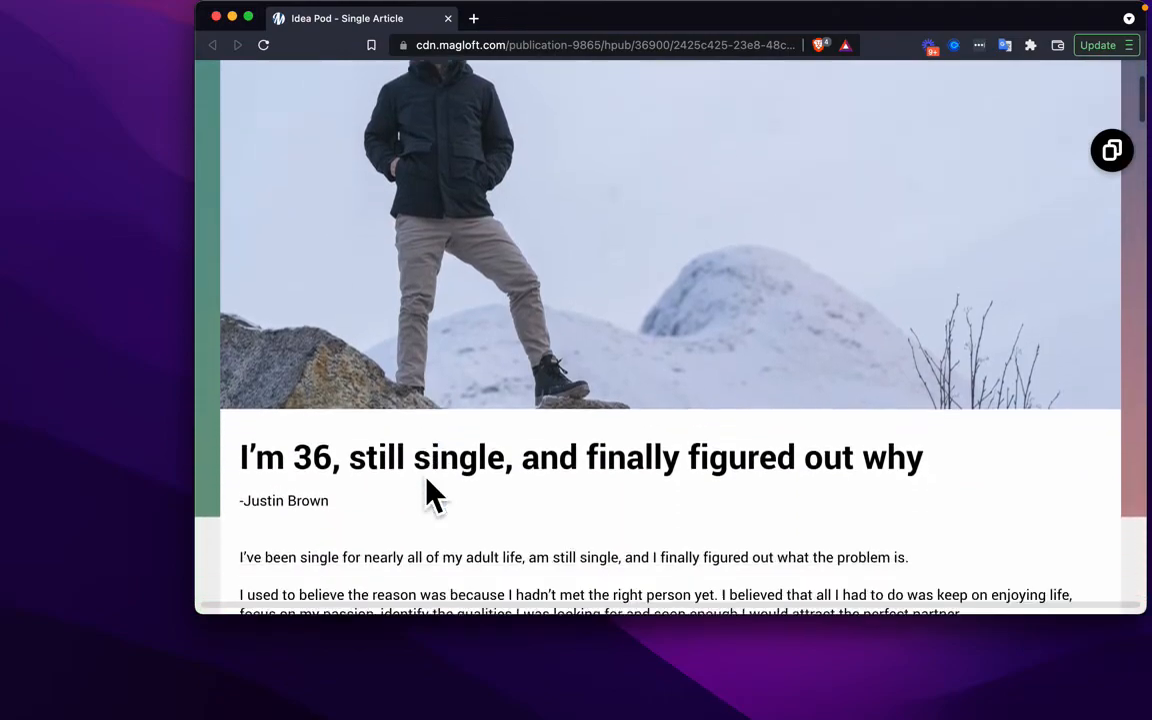
pyautogui.scroll(-3)
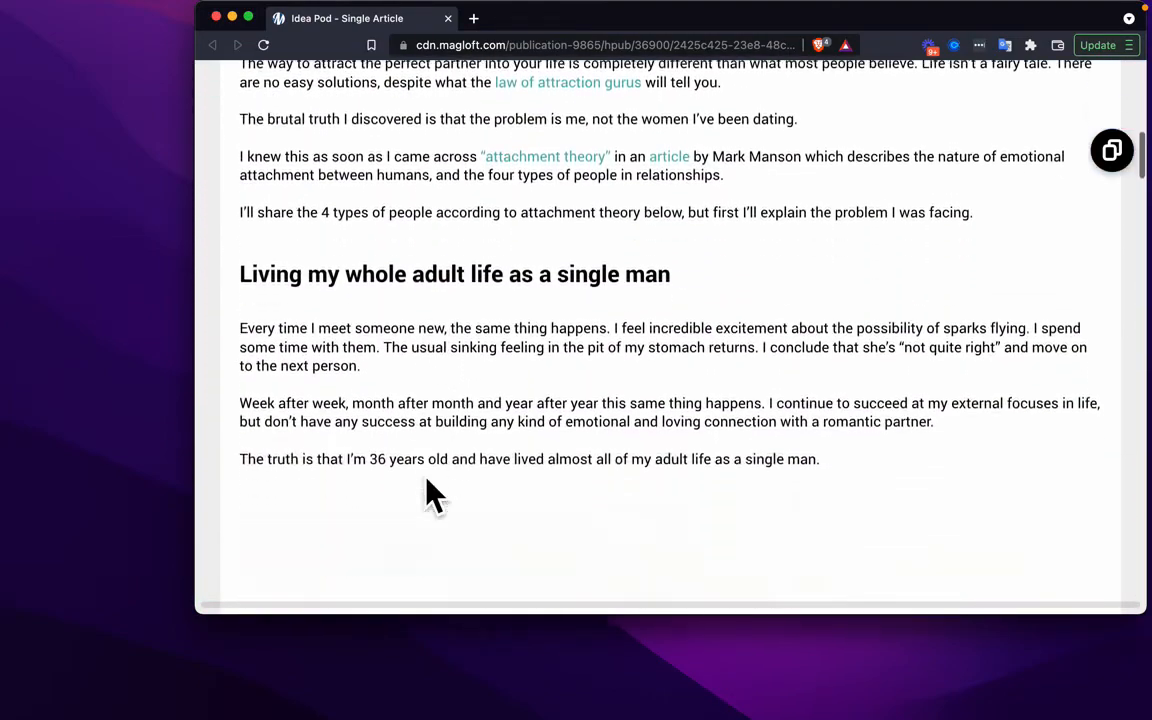
pyautogui.scroll(-3)
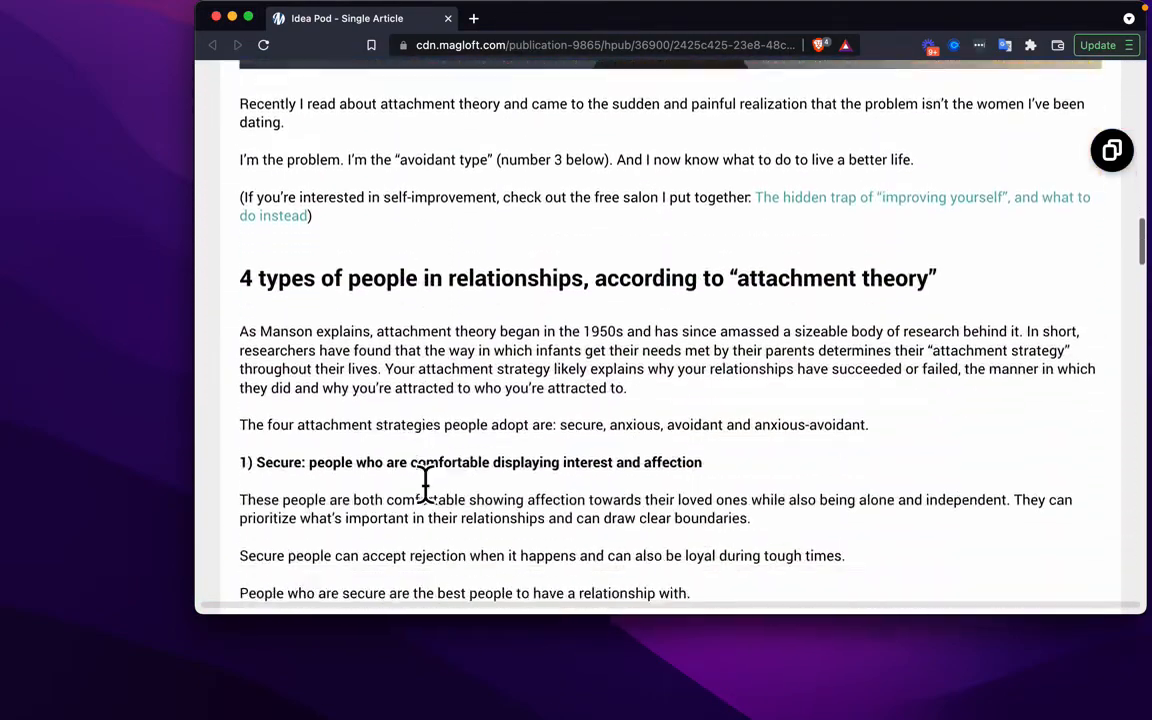
pyautogui.scroll(-3)
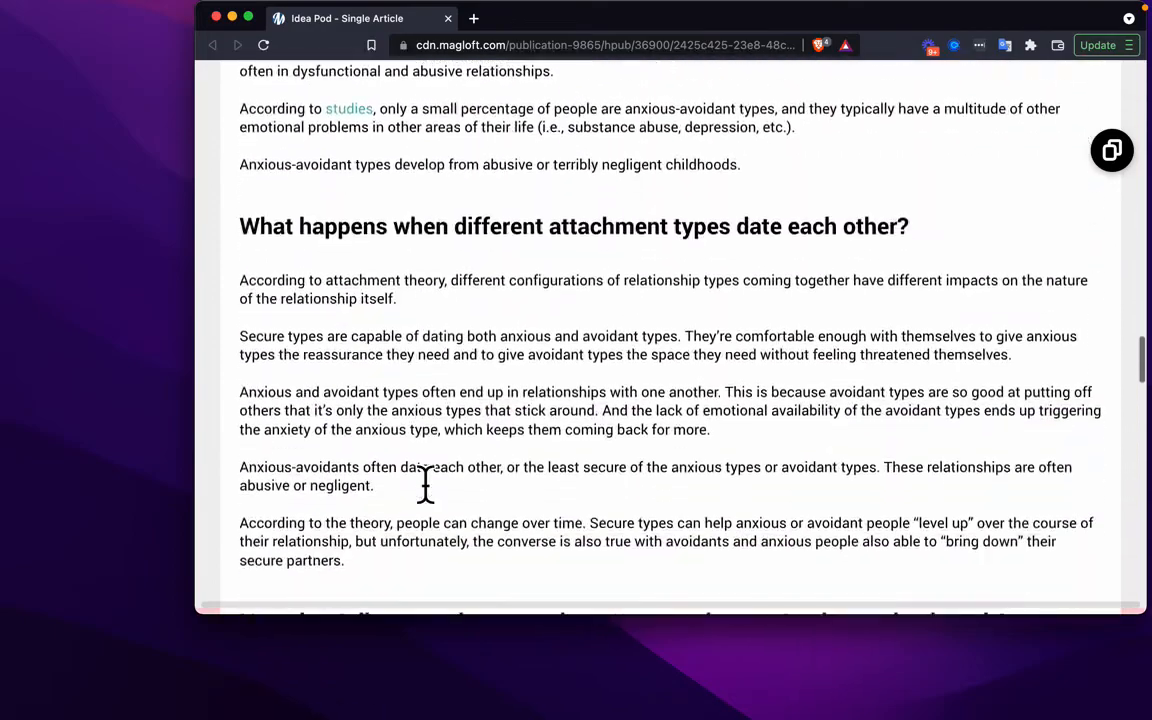
pyautogui.scroll(-3)
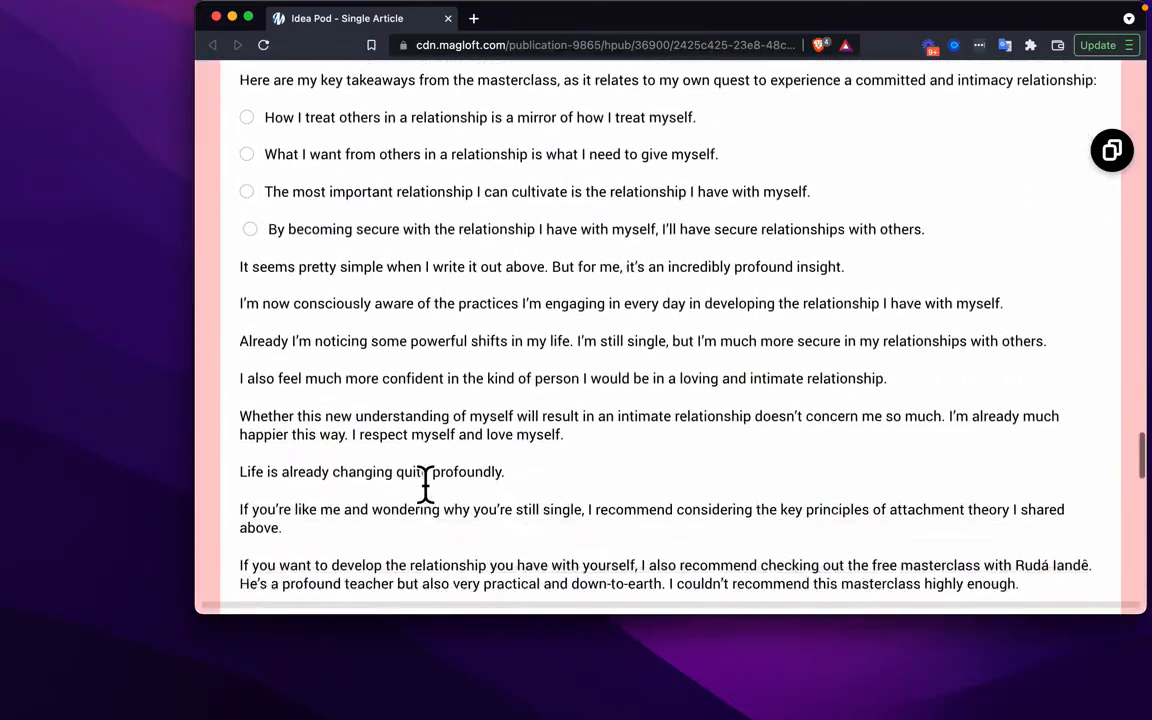
pyautogui.scroll(-3)
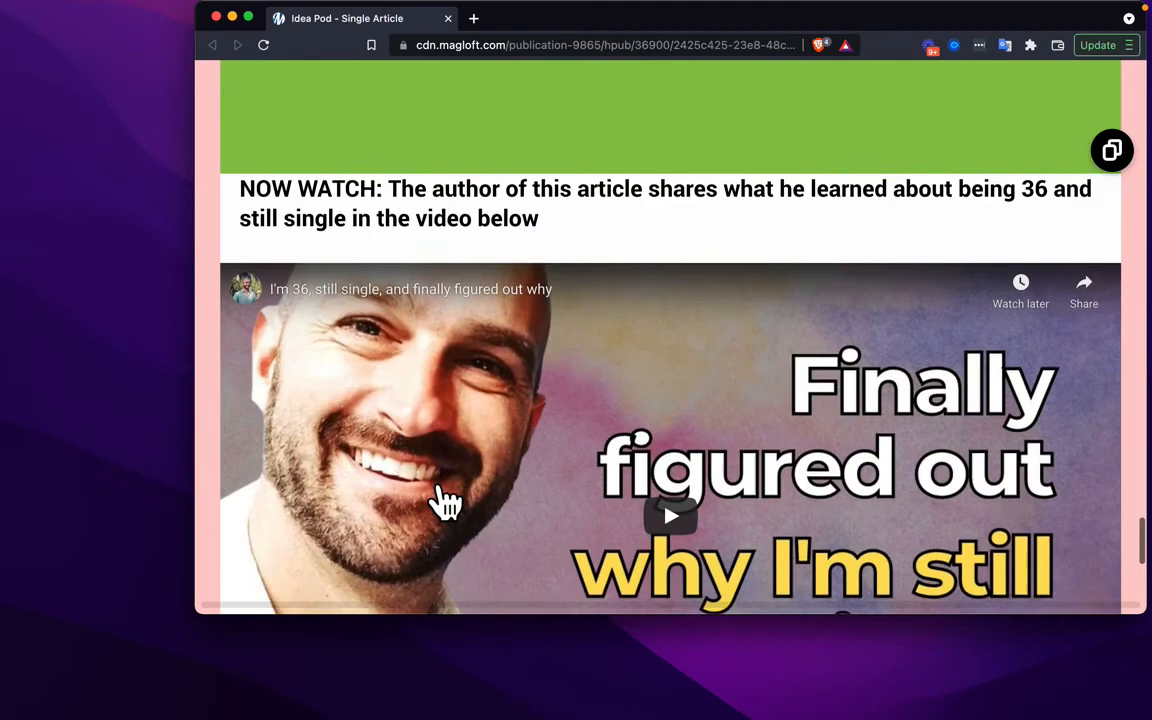
pyautogui.scroll(-3)
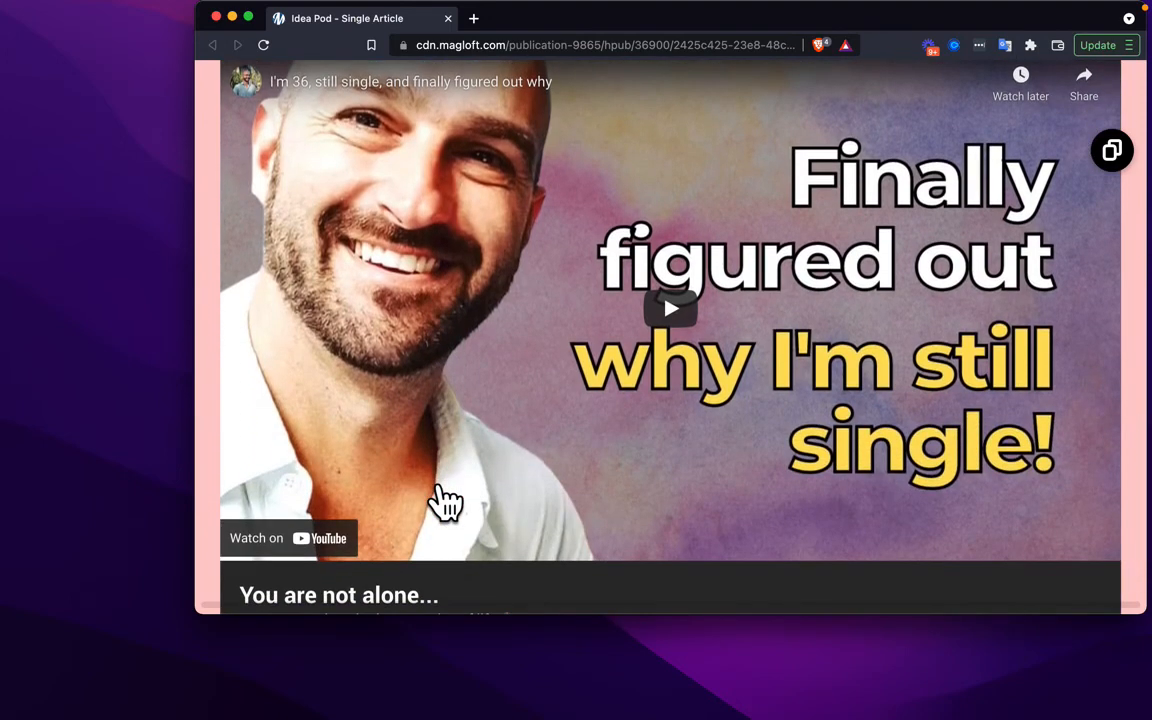
pyautogui.scroll(-3)
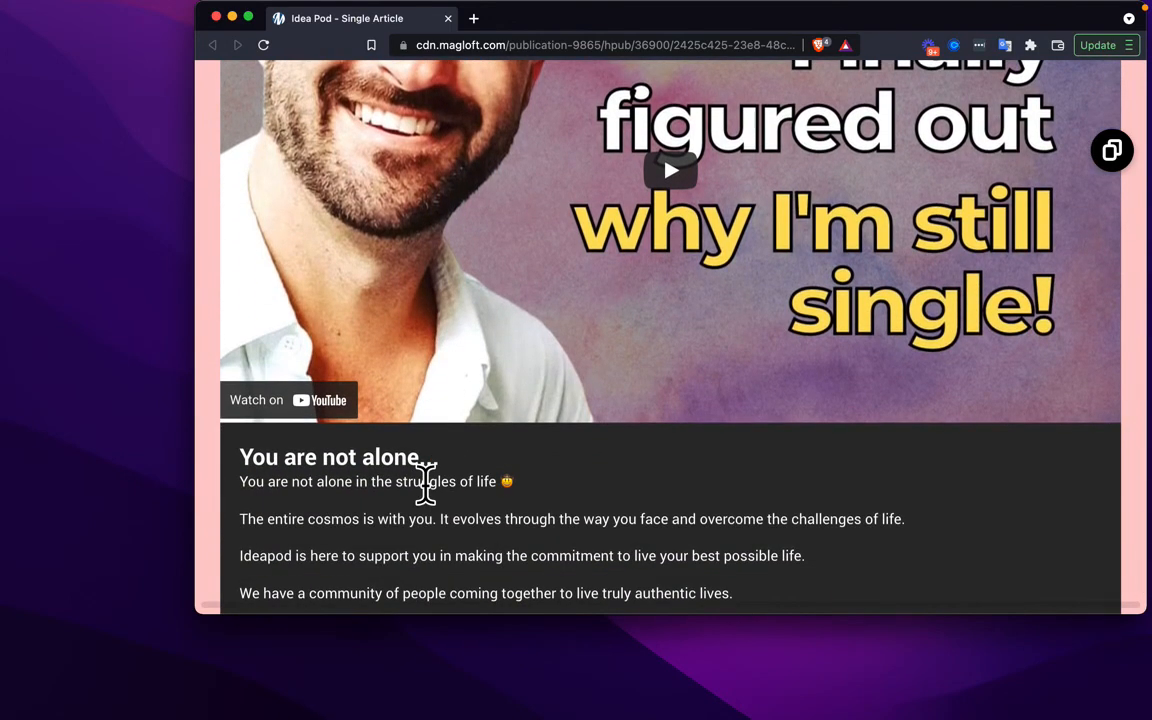